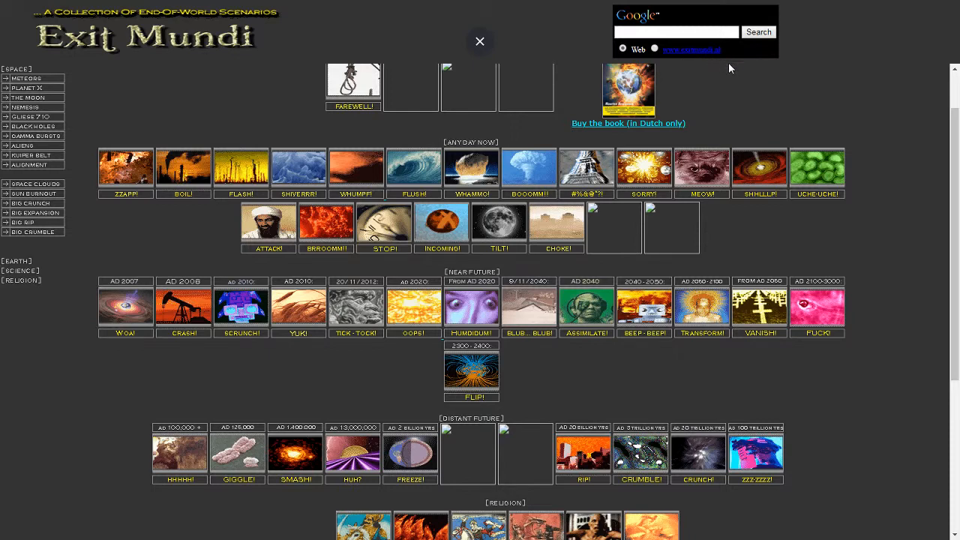
- Scroll down through the Exit Mundi home page's scenario grid
{"action": "left_click", "coordinate": [480, 41]}
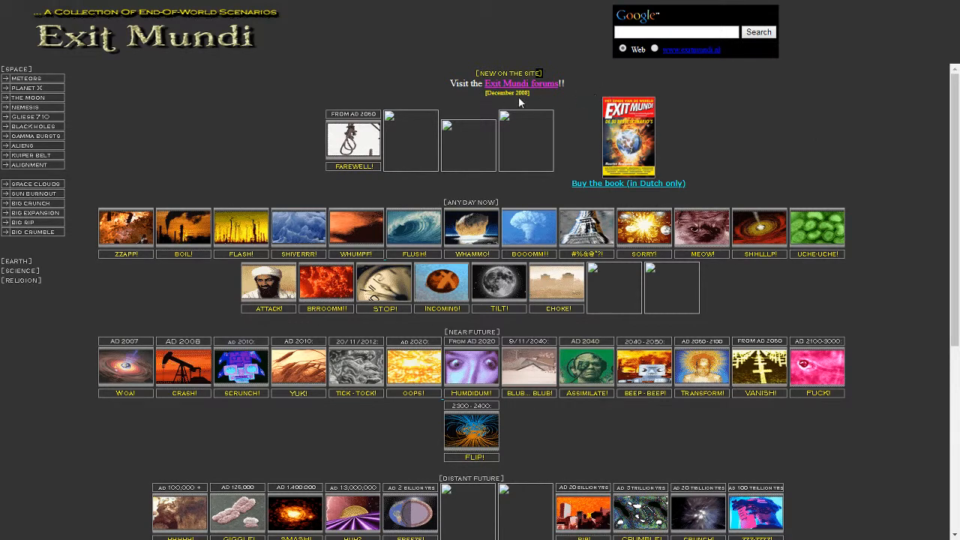
{"action": "mouse_move", "coordinate": [632, 98]}
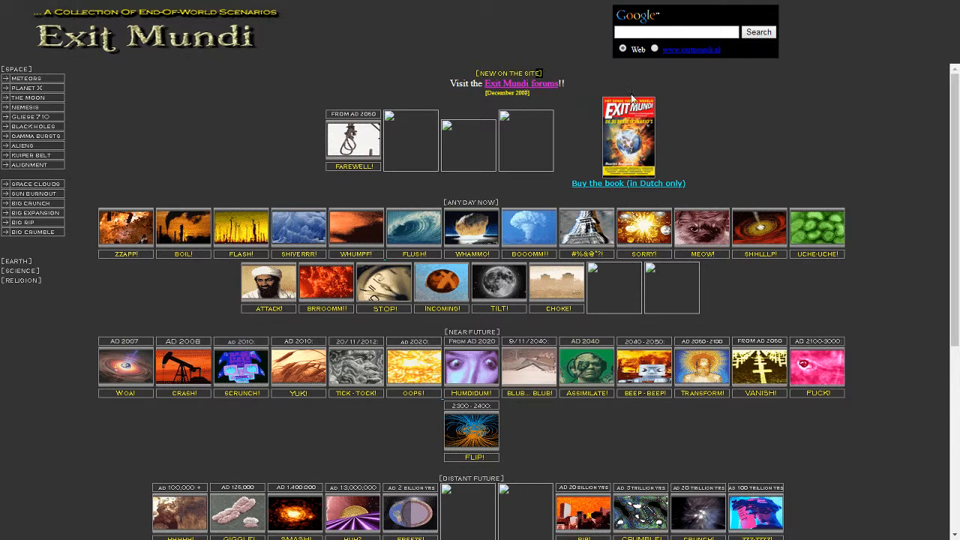
{"action": "mouse_move", "coordinate": [797, 99]}
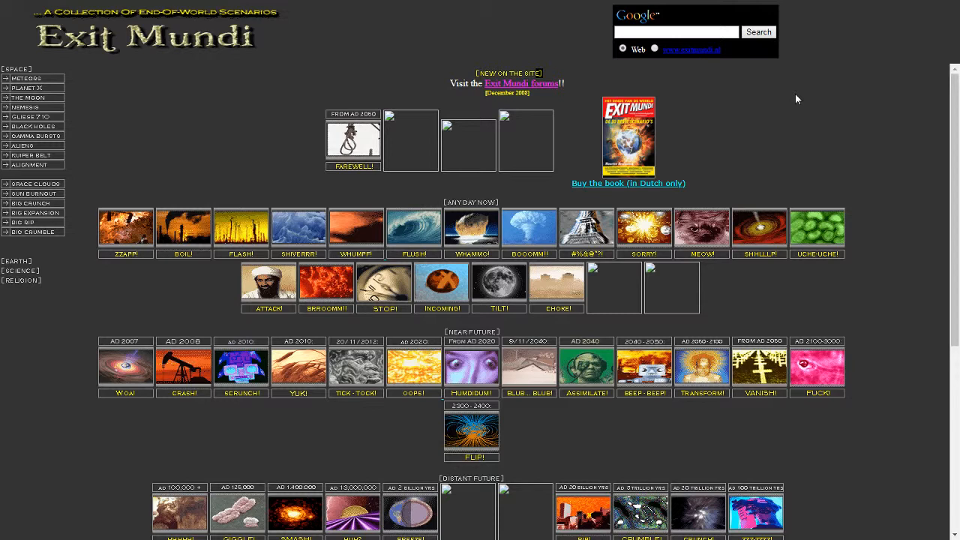
{"action": "mouse_move", "coordinate": [508, 160]}
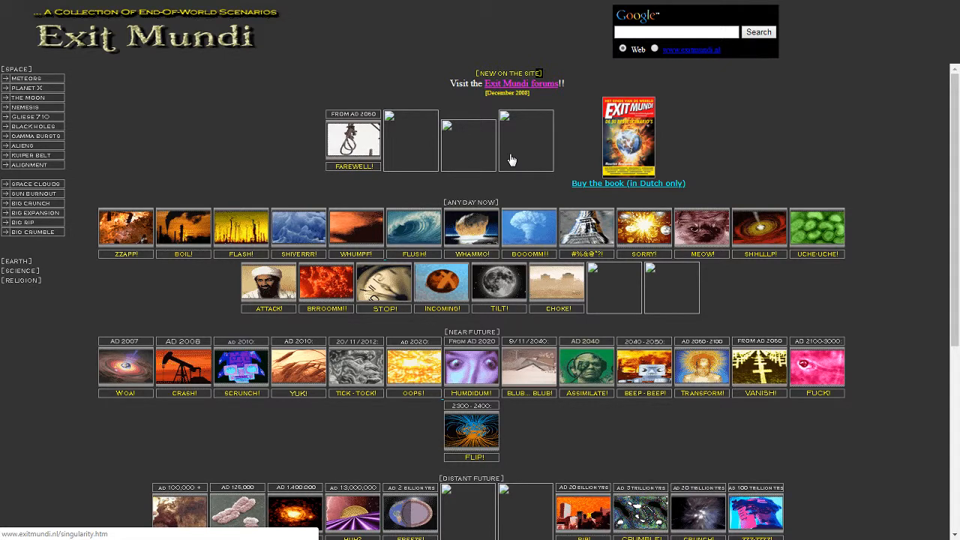
{"action": "mouse_move", "coordinate": [423, 161]}
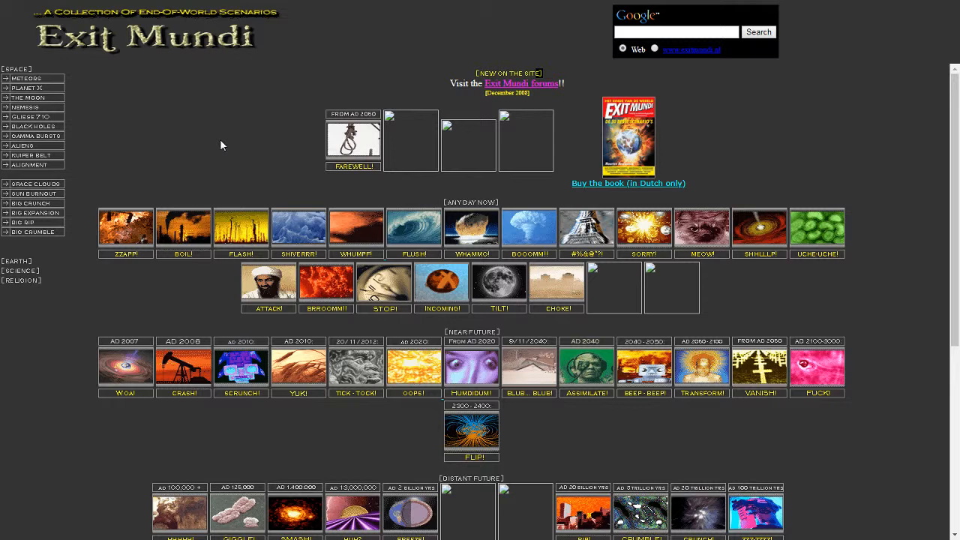
{"action": "mouse_move", "coordinate": [757, 154]}
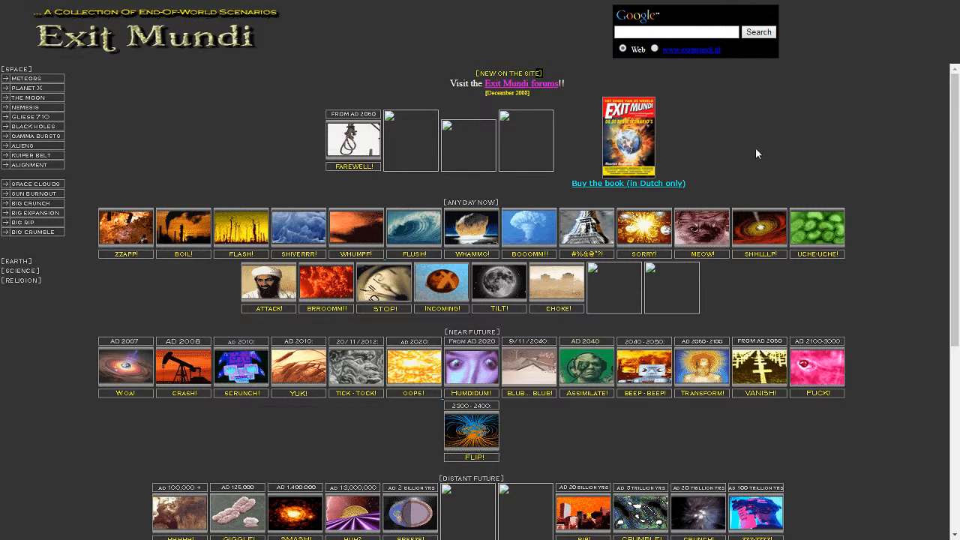
{"action": "mouse_move", "coordinate": [774, 121]}
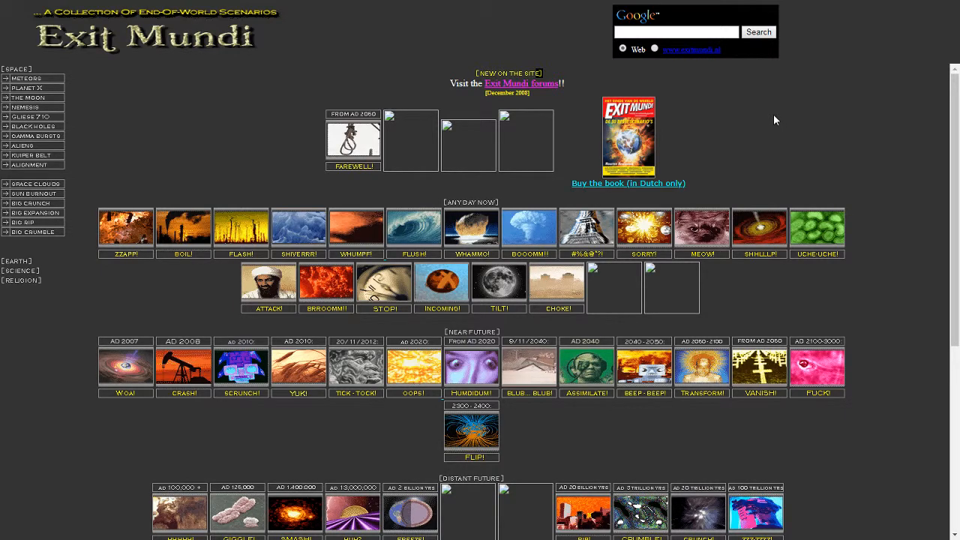
{"action": "right_click", "coordinate": [628, 135]}
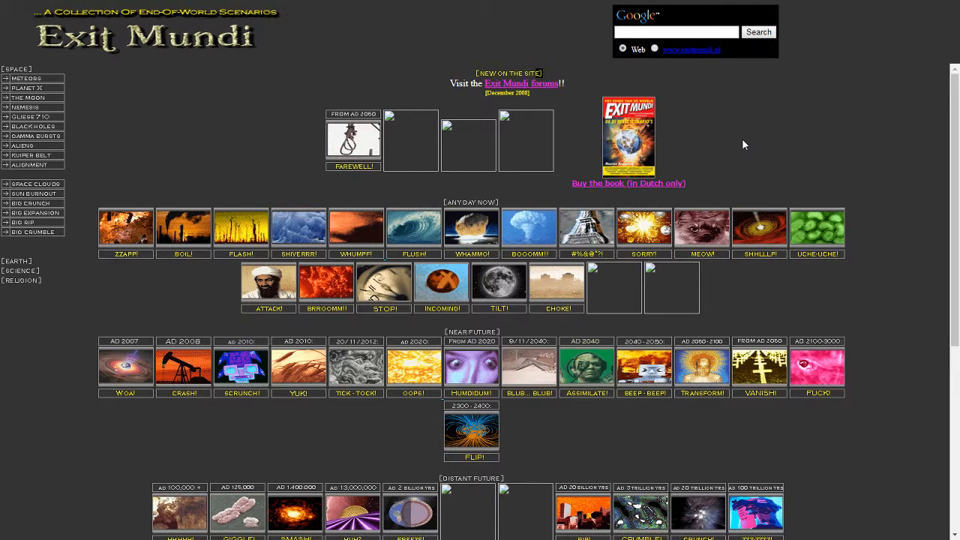
{"action": "mouse_move", "coordinate": [752, 115]}
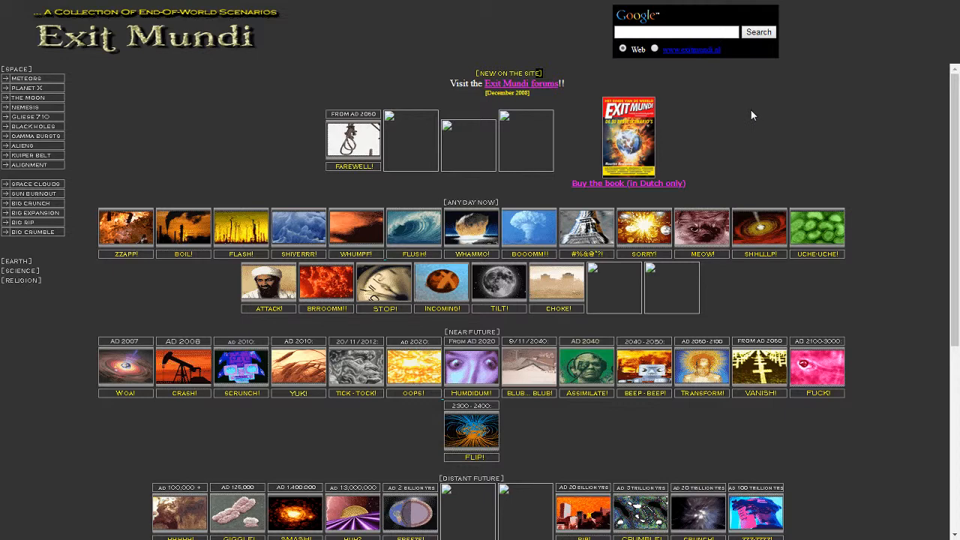
{"action": "mouse_move", "coordinate": [724, 158]}
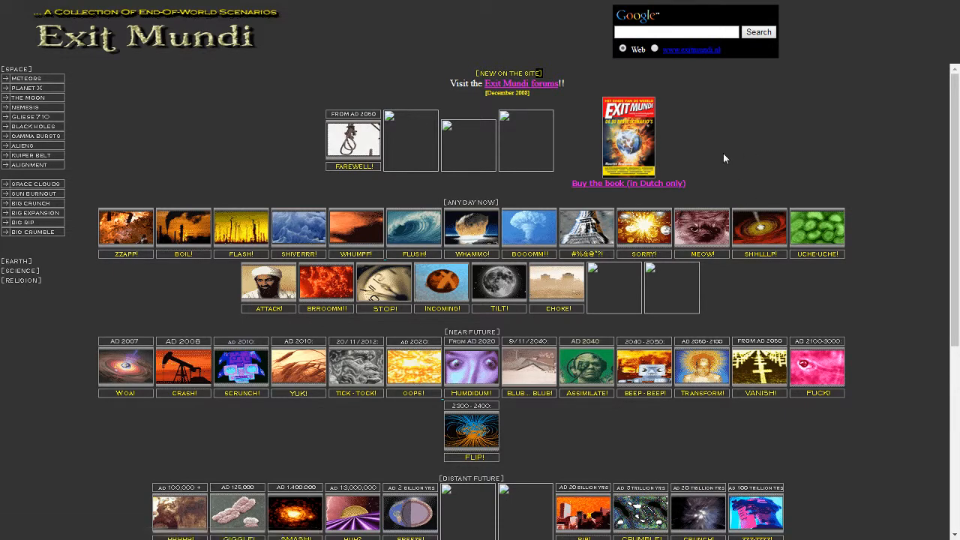
{"action": "mouse_move", "coordinate": [223, 148]}
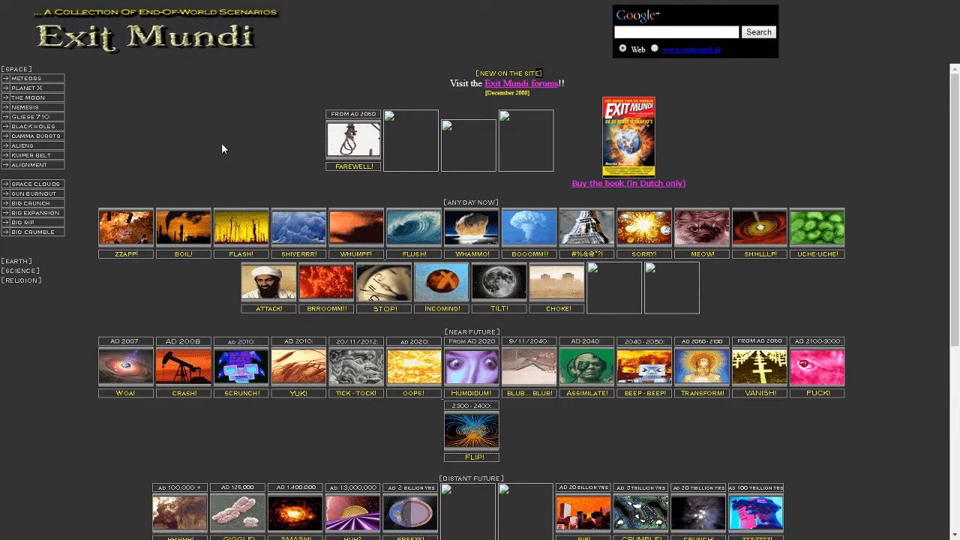
{"action": "scroll", "scroll_direction": "down", "scroll_amount": 3}
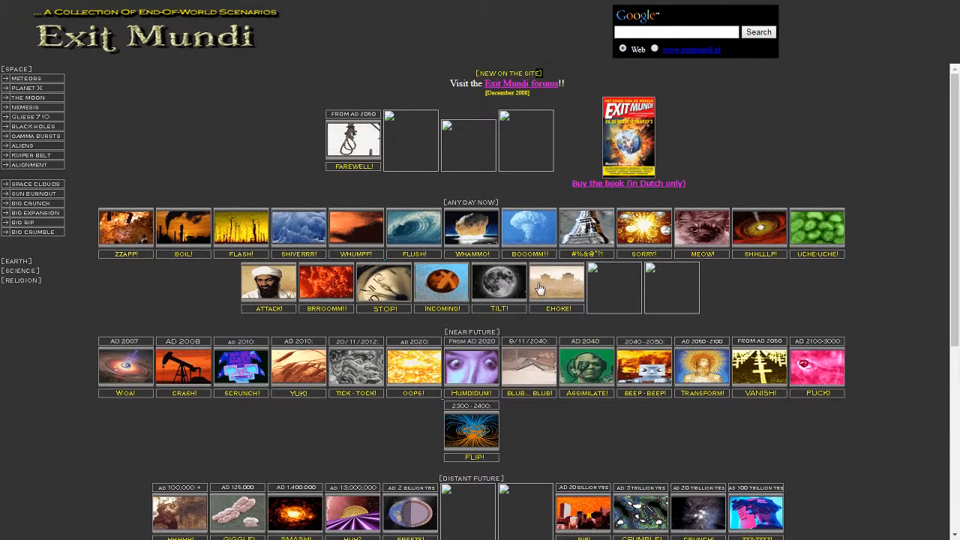
{"action": "scroll", "scroll_direction": "down", "scroll_amount": 3}
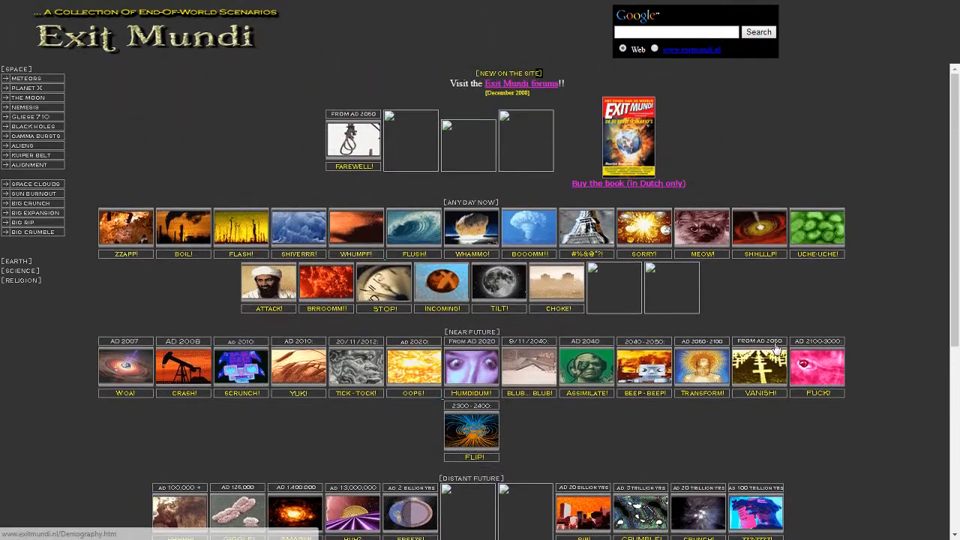
{"action": "mouse_move", "coordinate": [760, 327]}
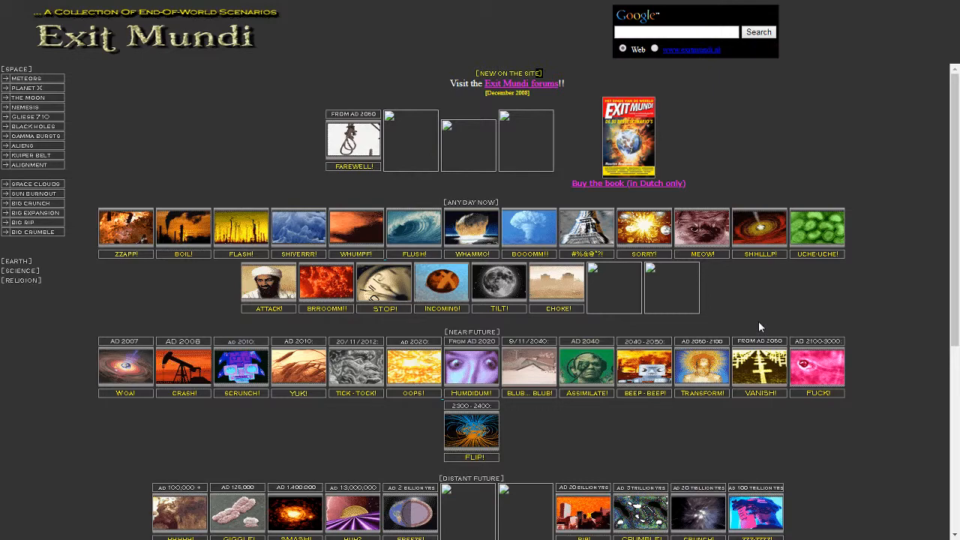
{"action": "scroll", "scroll_direction": "down", "scroll_amount": 3}
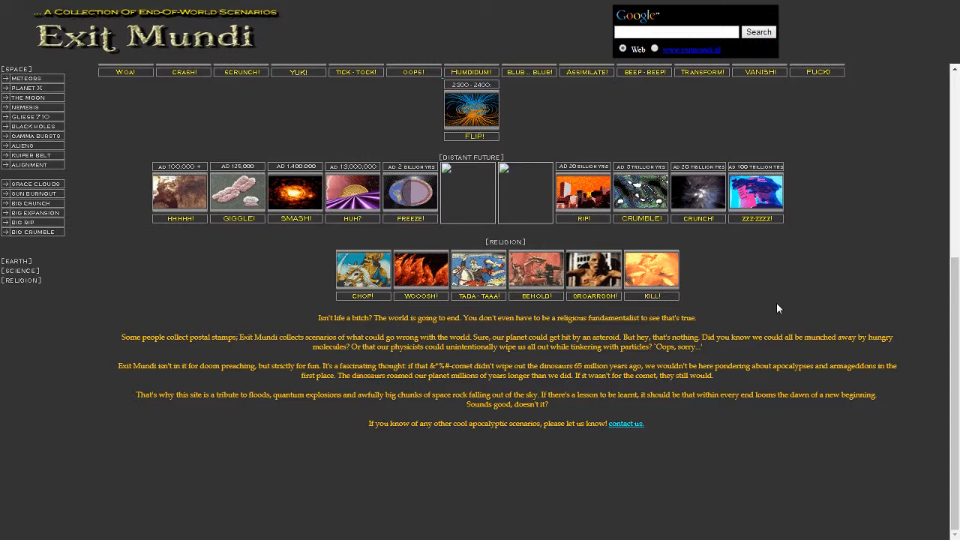
{"action": "mouse_move", "coordinate": [776, 322]}
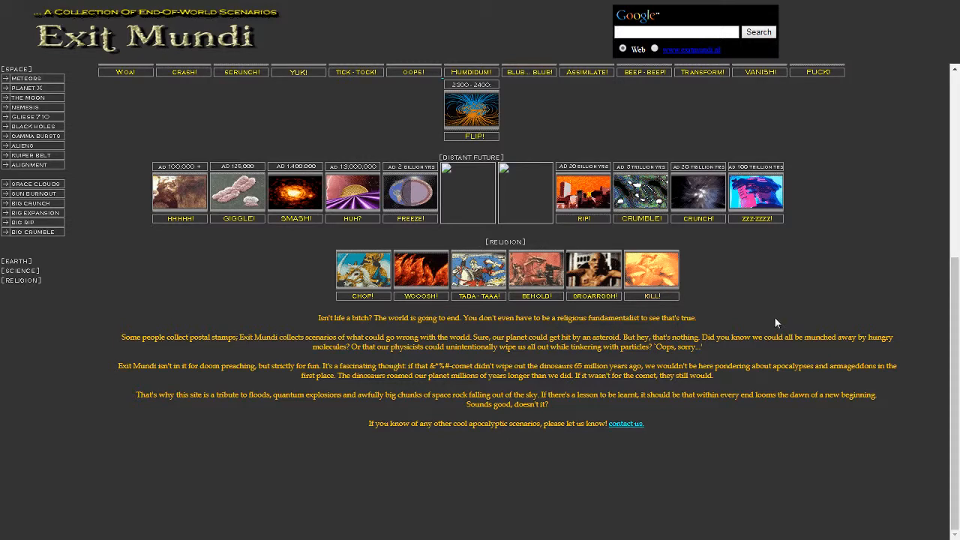
{"action": "mouse_move", "coordinate": [777, 318]}
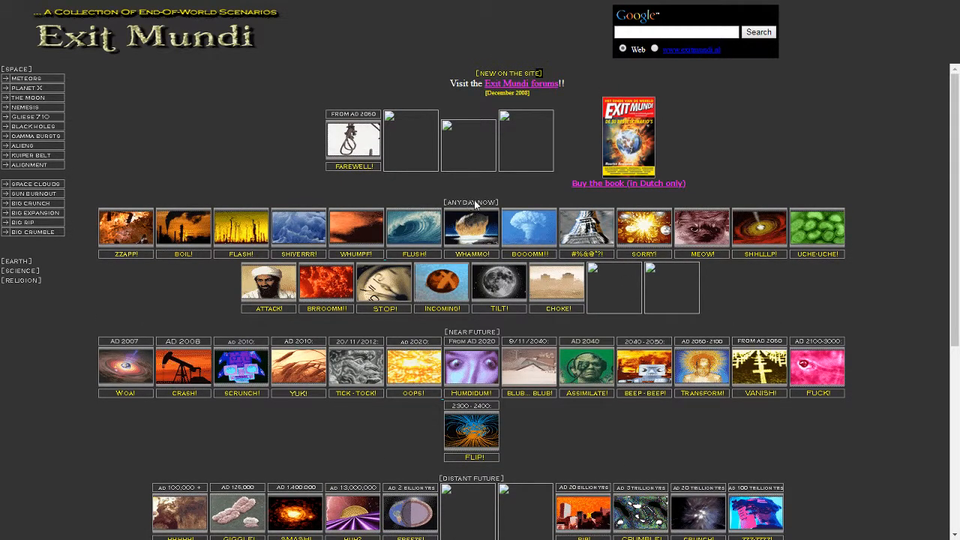
{"action": "scroll", "scroll_direction": "down", "scroll_amount": 3}
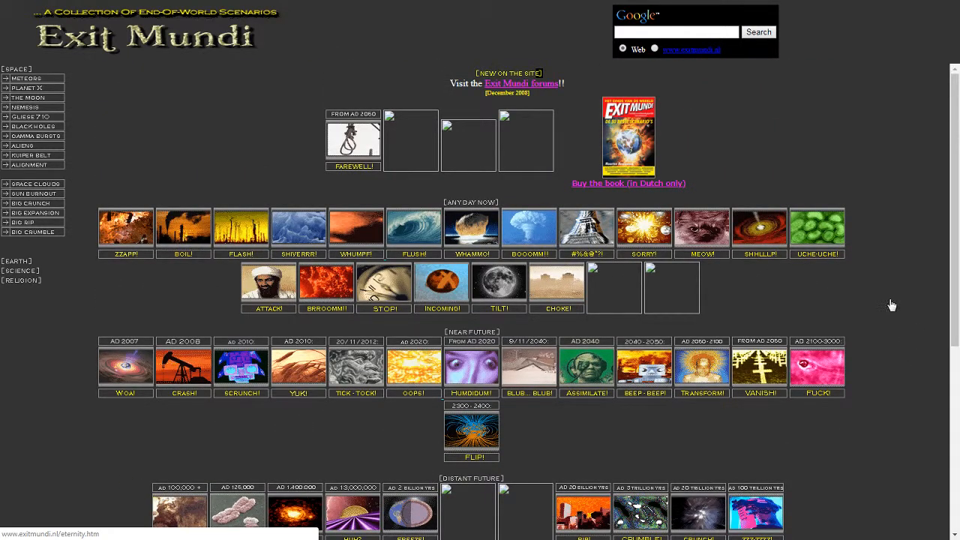
{"action": "mouse_move", "coordinate": [143, 274]}
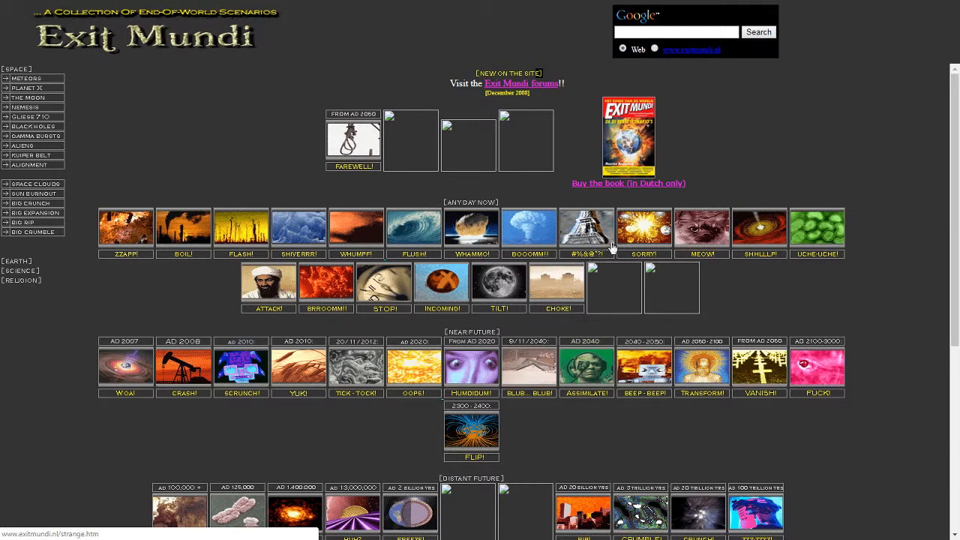
{"action": "mouse_move", "coordinate": [706, 259]}
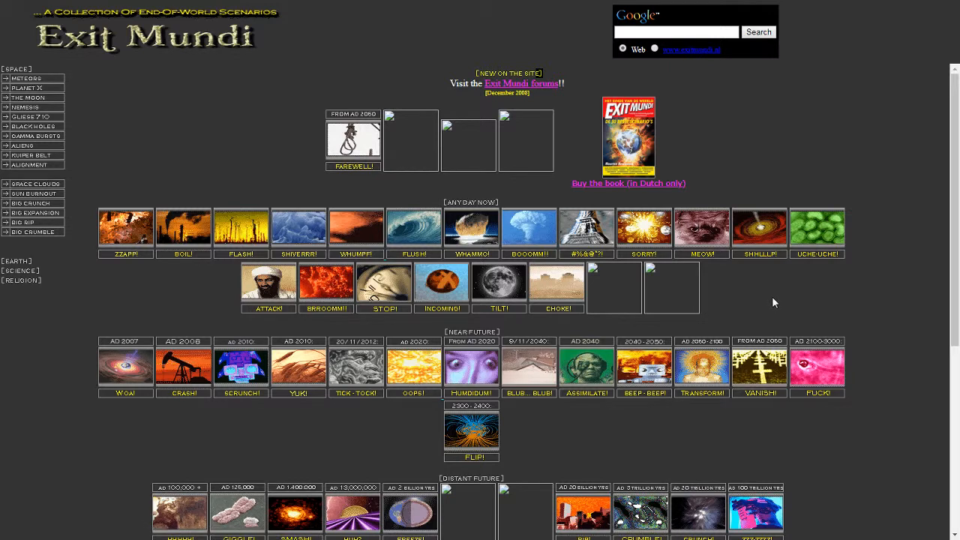
{"action": "mouse_move", "coordinate": [768, 293]}
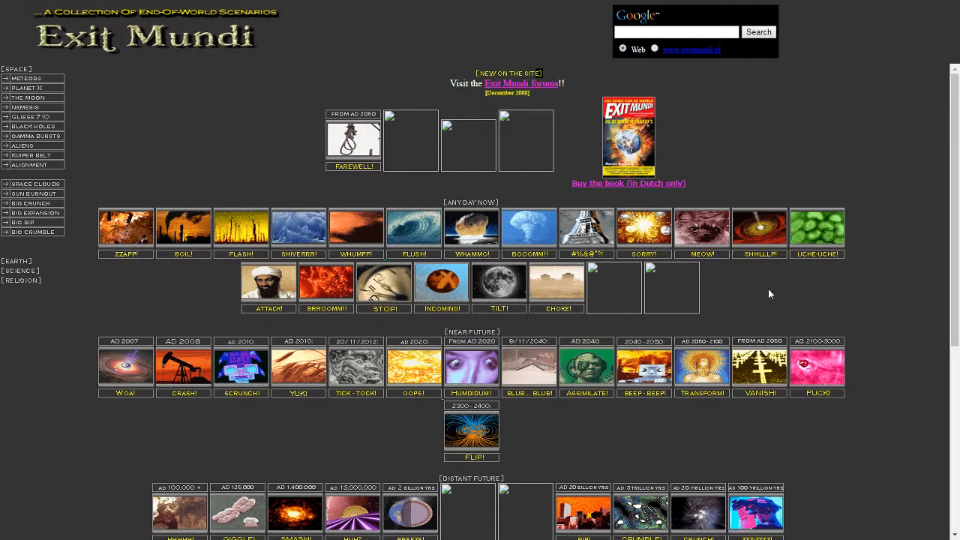
{"action": "mouse_move", "coordinate": [131, 229]}
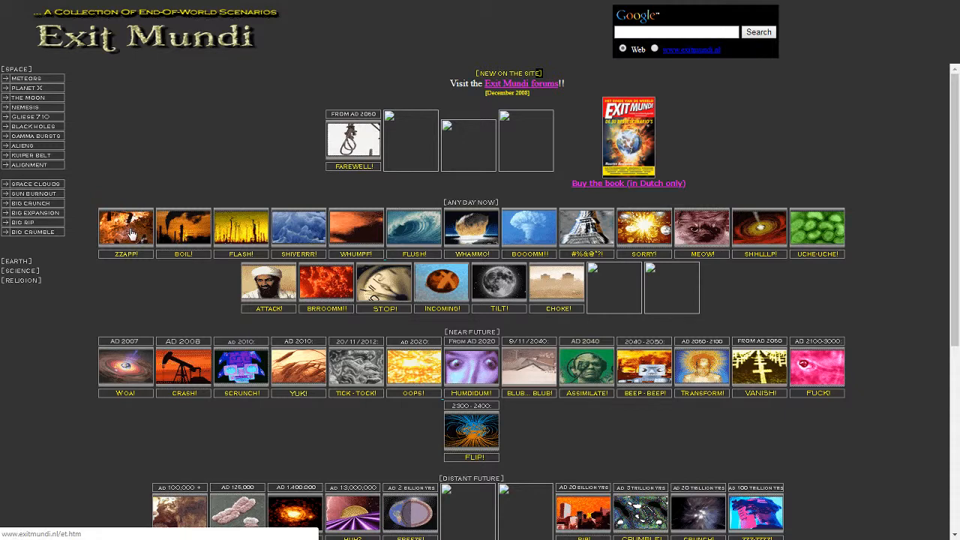
- Open the ZZZAP! alien-attack scenario and scroll into the article
{"action": "left_click", "coordinate": [126, 227]}
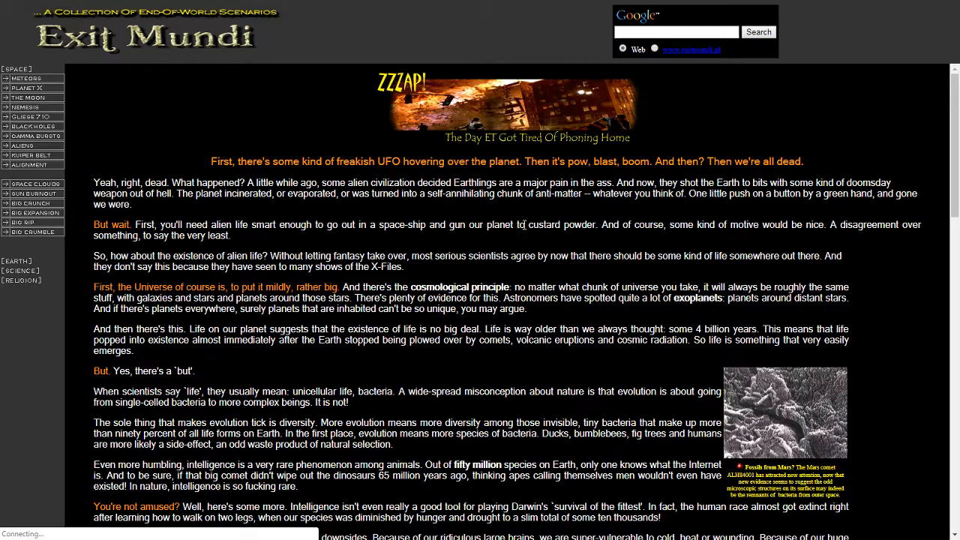
{"action": "scroll", "scroll_direction": "down", "scroll_amount": 3}
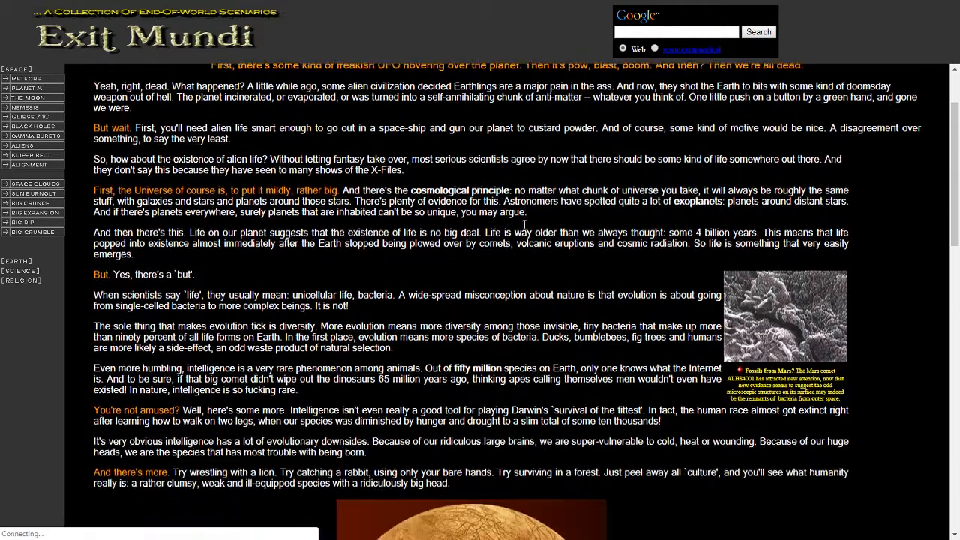
{"action": "scroll", "scroll_direction": "down", "scroll_amount": 3}
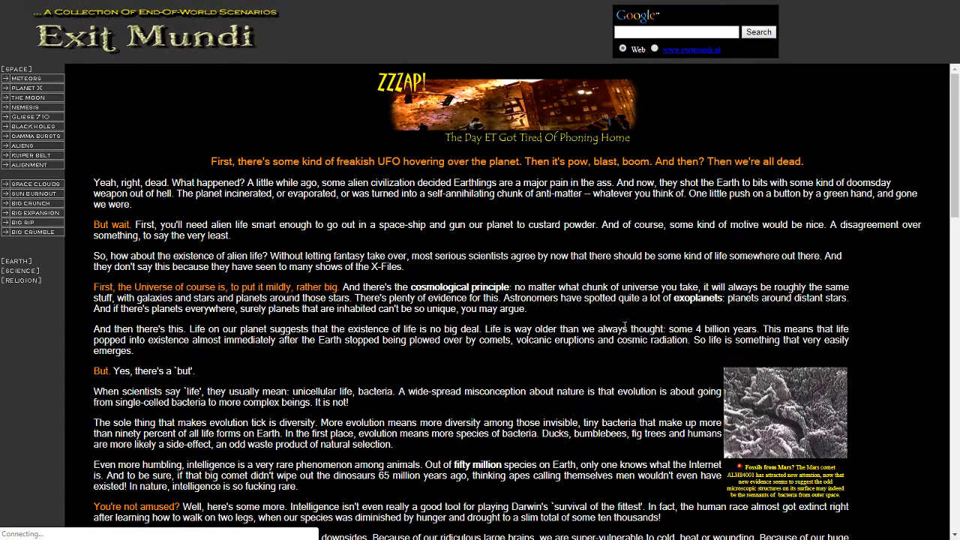
{"action": "scroll", "scroll_direction": "down", "scroll_amount": 3}
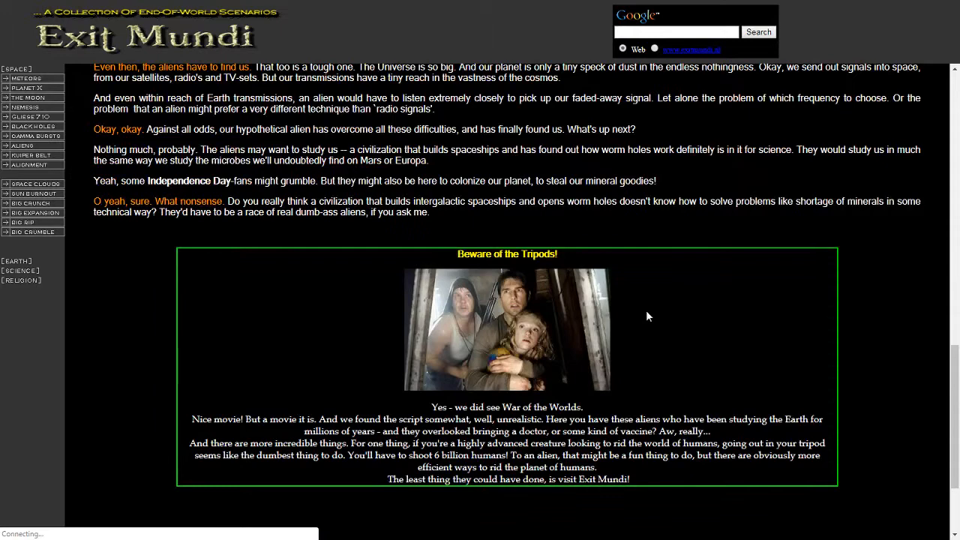
{"action": "scroll", "scroll_direction": "down", "scroll_amount": 3}
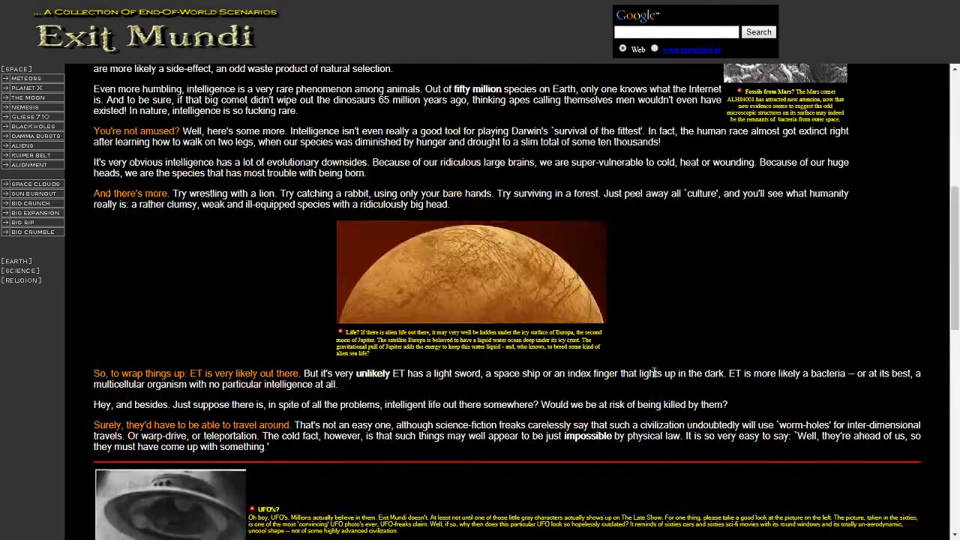
{"action": "scroll", "scroll_direction": "up", "scroll_amount": 3}
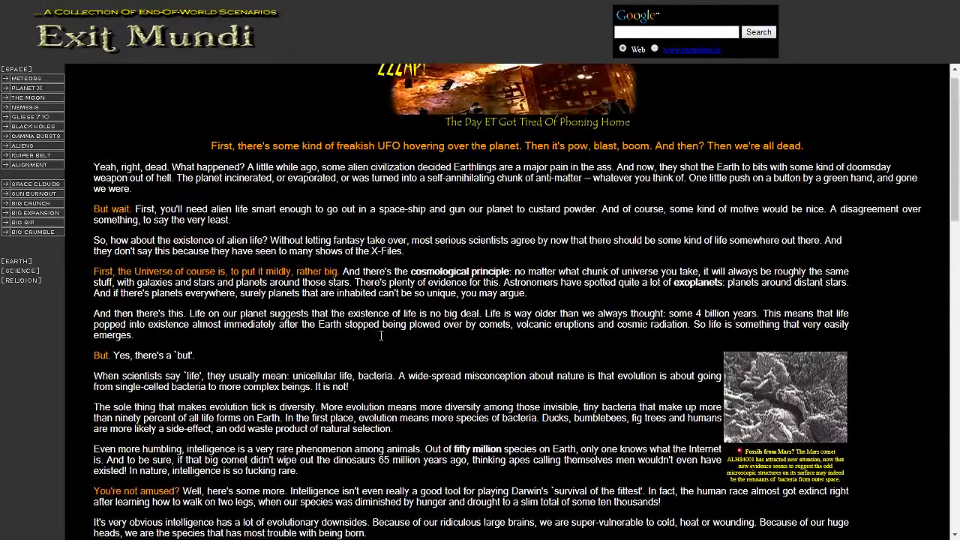
{"action": "scroll", "scroll_direction": "down", "scroll_amount": 3}
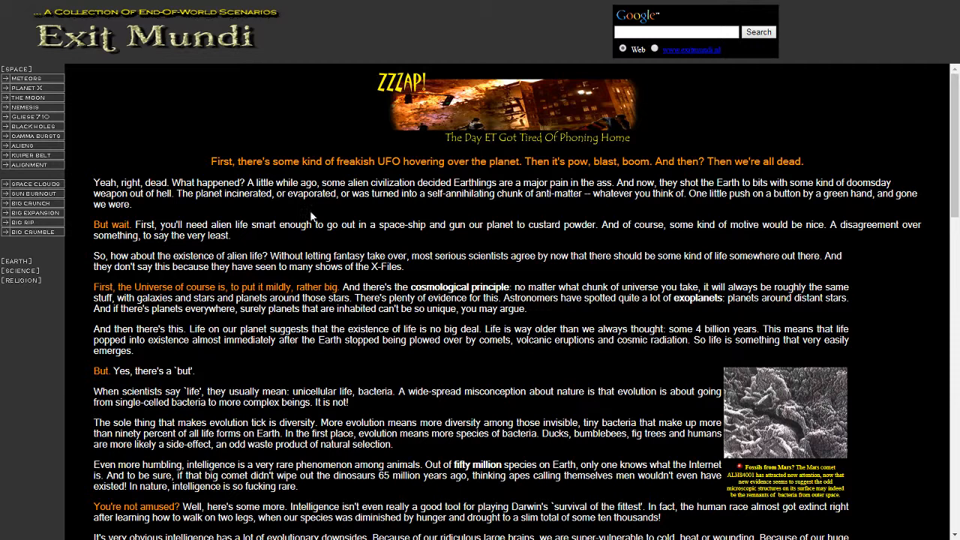
{"action": "mouse_move", "coordinate": [479, 186]}
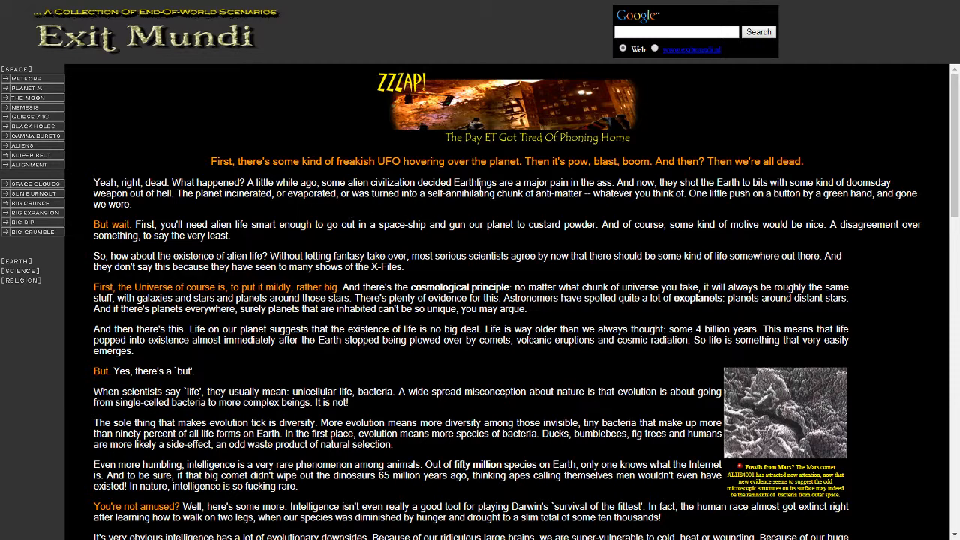
{"action": "mouse_move", "coordinate": [627, 180]}
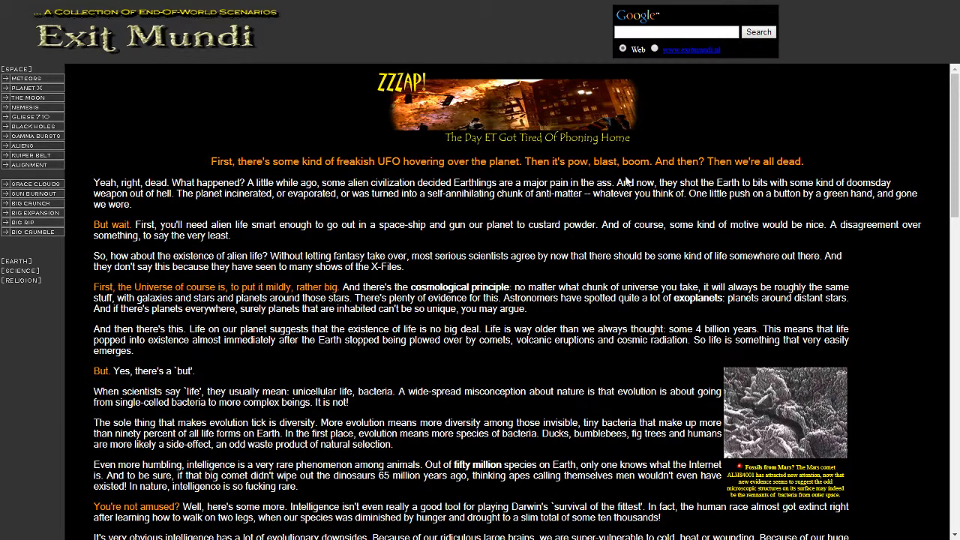
{"action": "mouse_move", "coordinate": [386, 285]}
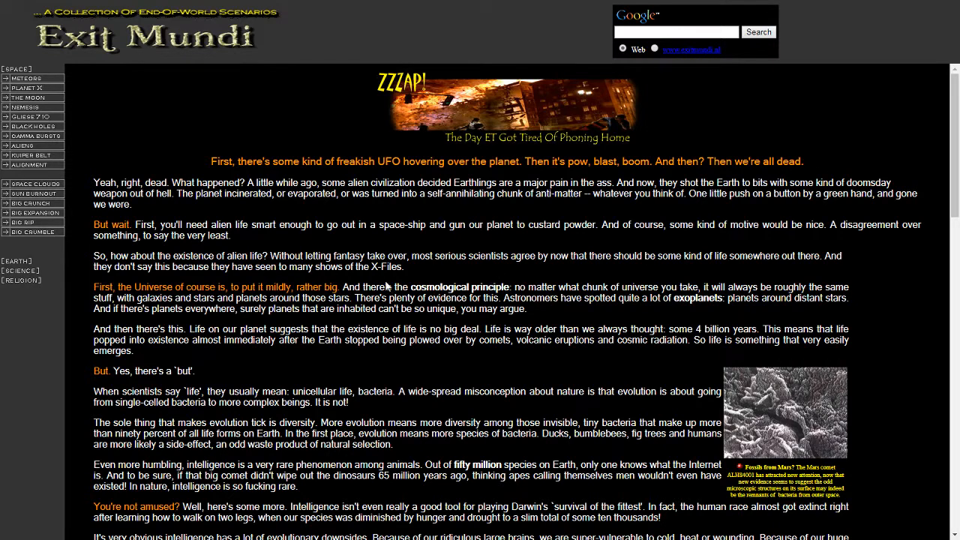
- Scroll to the Tripods box at the end of the ZZZAP! article
{"action": "scroll", "scroll_direction": "down", "scroll_amount": 3}
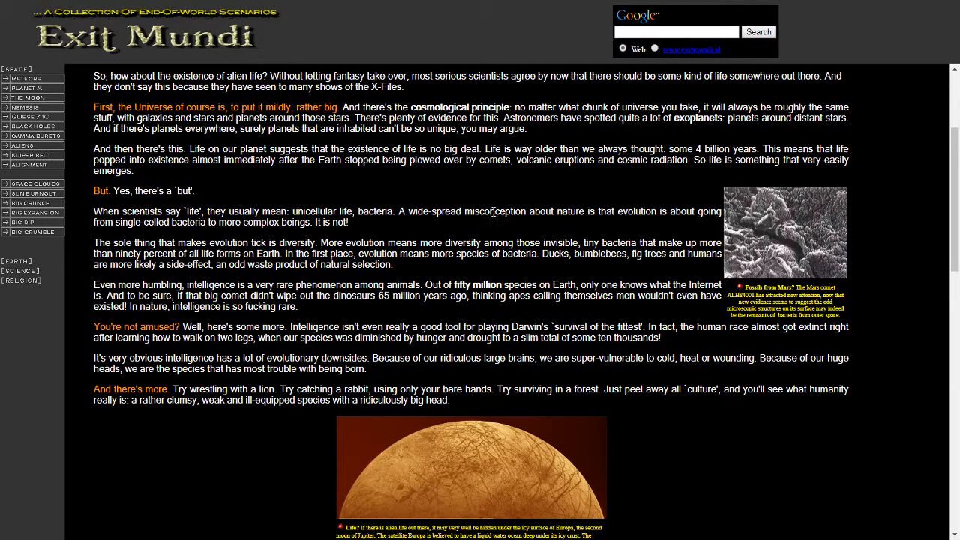
{"action": "scroll", "scroll_direction": "down", "scroll_amount": 3}
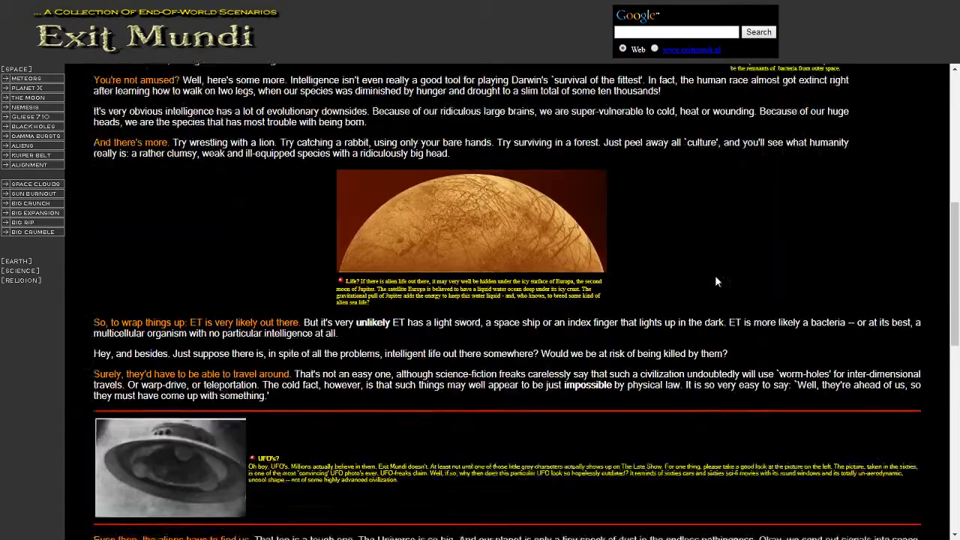
{"action": "scroll", "scroll_direction": "down", "scroll_amount": 3}
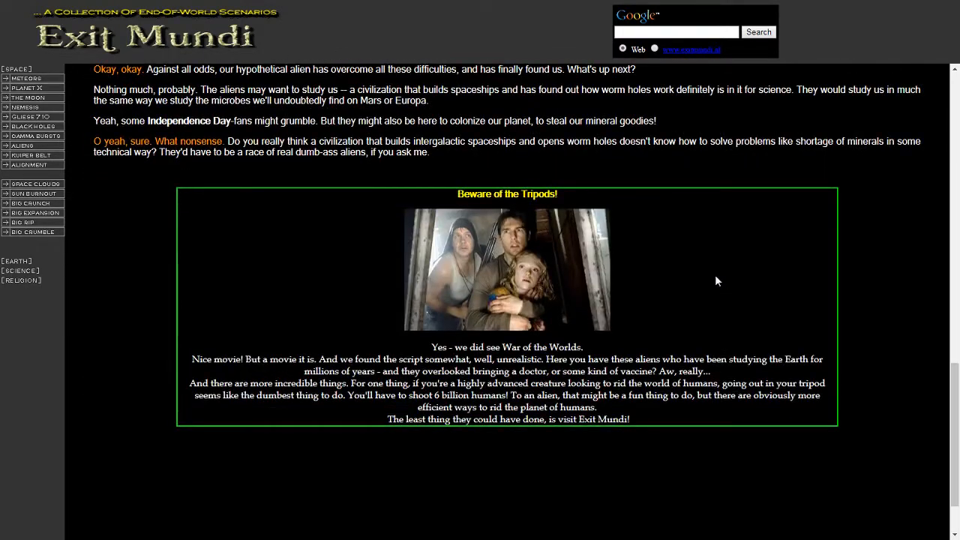
{"action": "scroll", "scroll_direction": "down", "scroll_amount": 3}
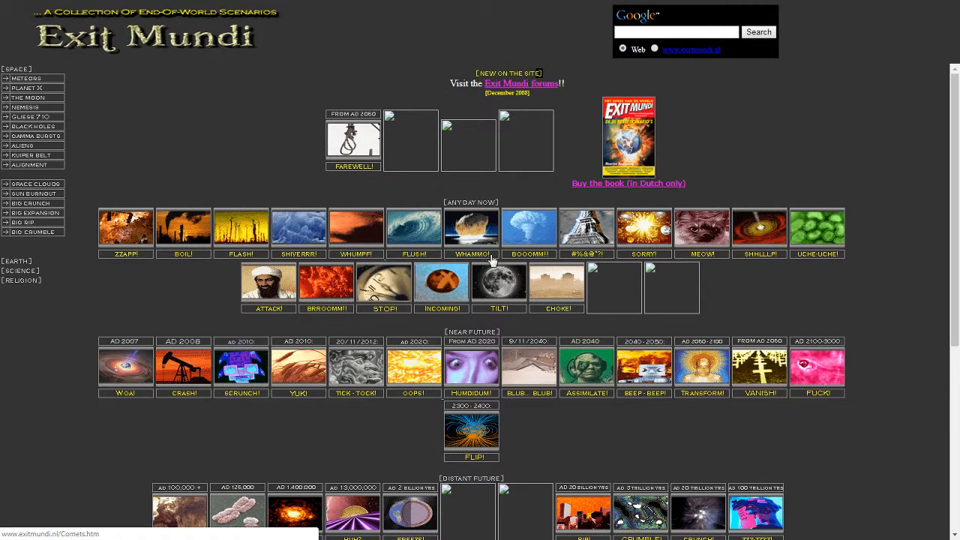
{"action": "scroll", "scroll_direction": "down", "scroll_amount": 3}
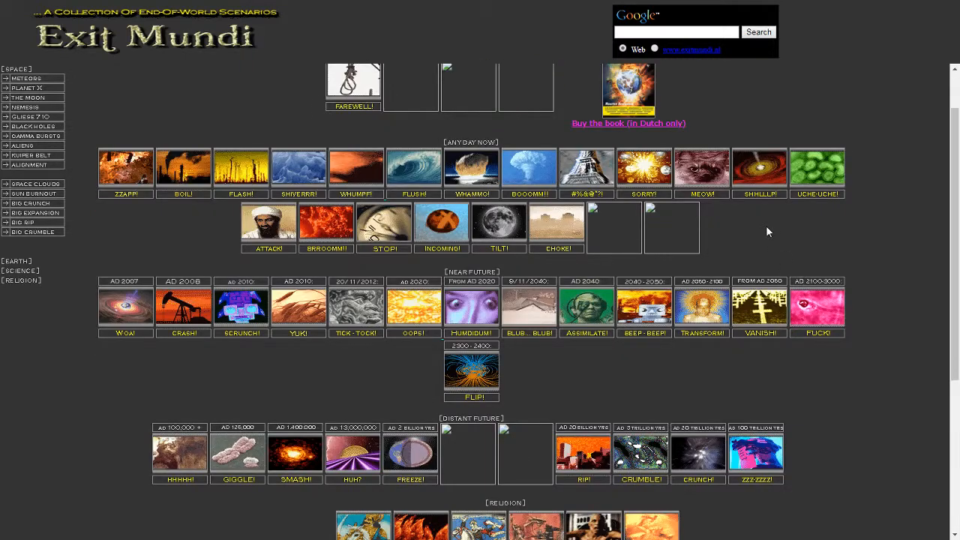
{"action": "mouse_move", "coordinate": [729, 242]}
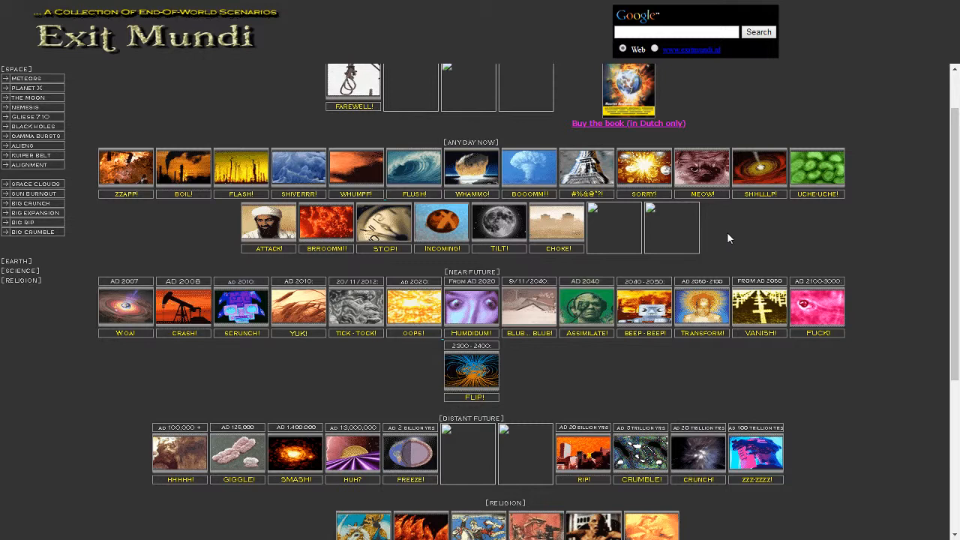
{"action": "mouse_move", "coordinate": [702, 186]}
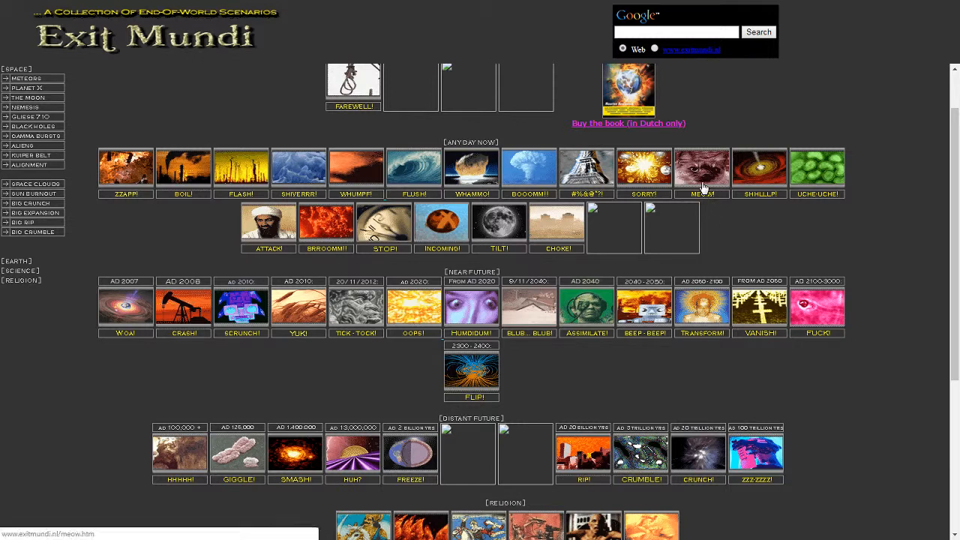
{"action": "mouse_move", "coordinate": [712, 189]}
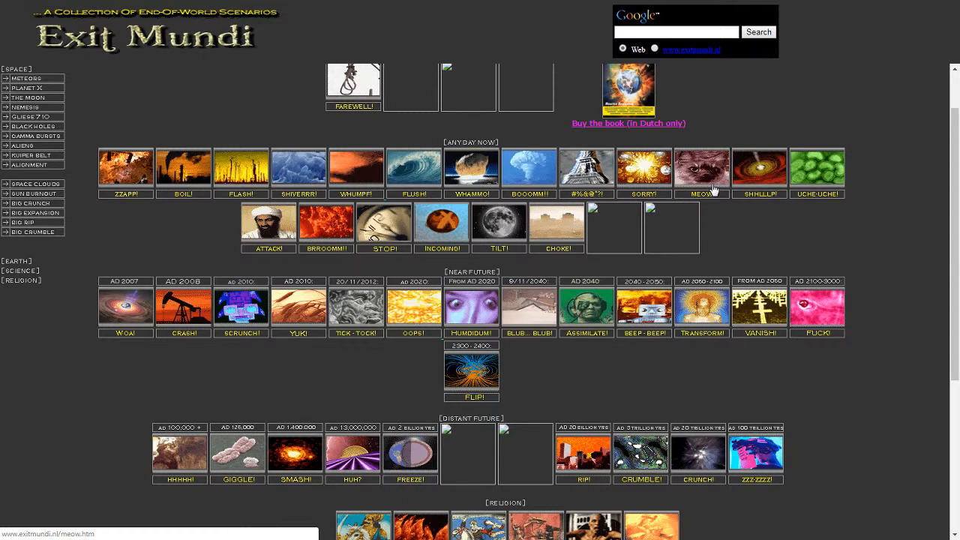
{"action": "mouse_move", "coordinate": [718, 181]}
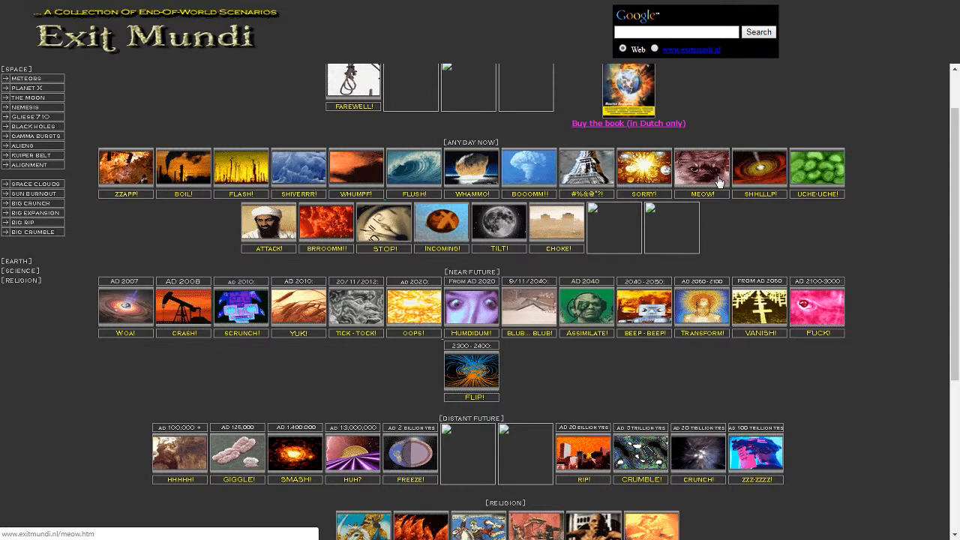
- Open the MEOW! cat problem scenario and scroll to the article's end
{"action": "left_click", "coordinate": [701, 167]}
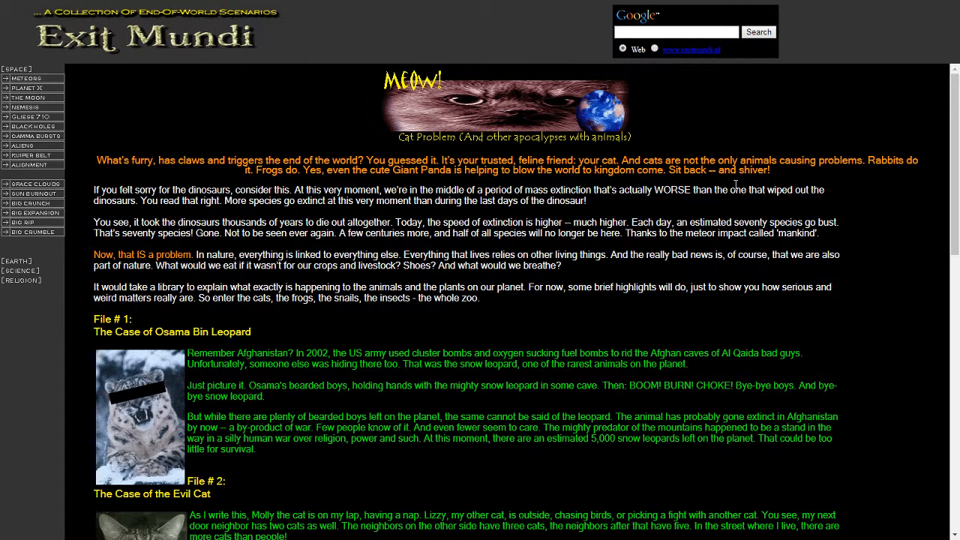
{"action": "mouse_move", "coordinate": [904, 206]}
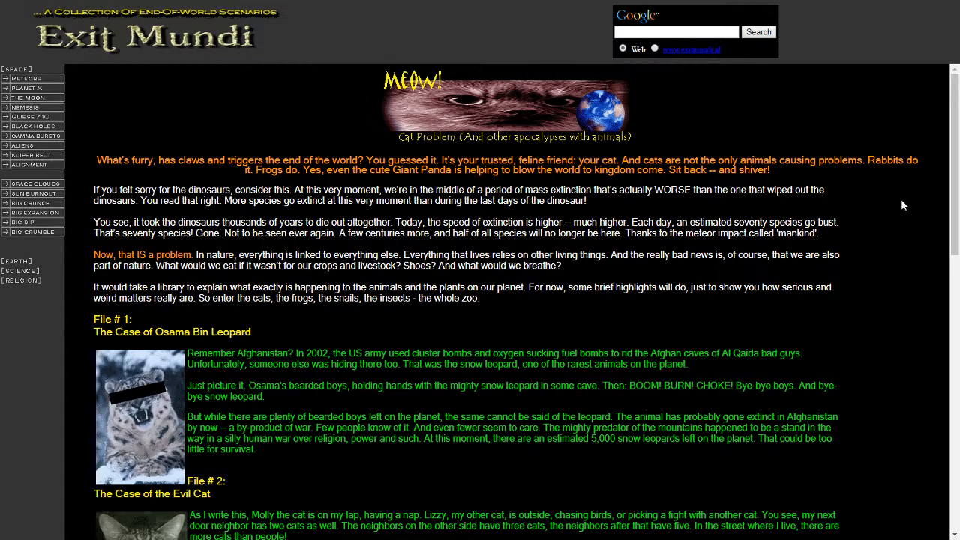
{"action": "scroll", "scroll_direction": "down", "scroll_amount": 3}
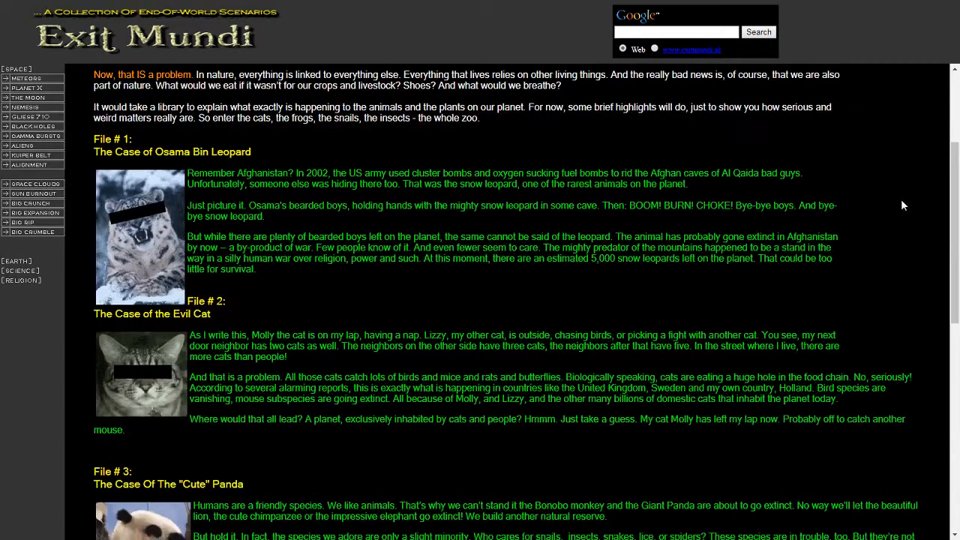
{"action": "scroll", "scroll_direction": "down", "scroll_amount": 3}
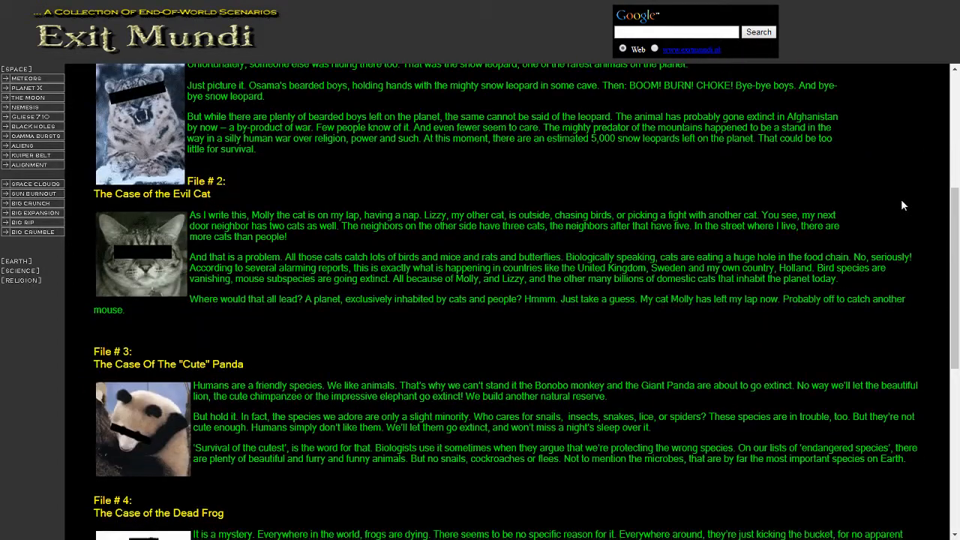
{"action": "mouse_move", "coordinate": [861, 208]}
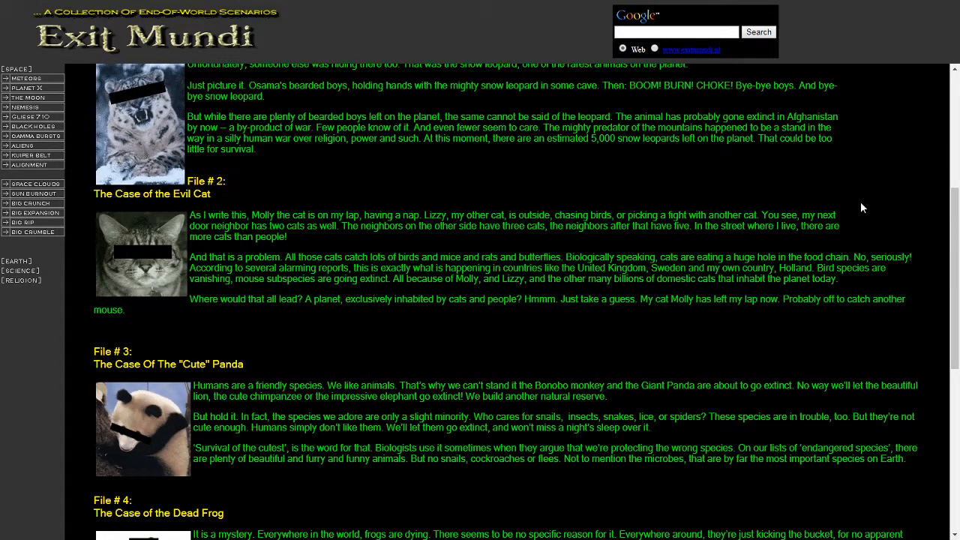
{"action": "scroll", "scroll_direction": "down", "scroll_amount": 3}
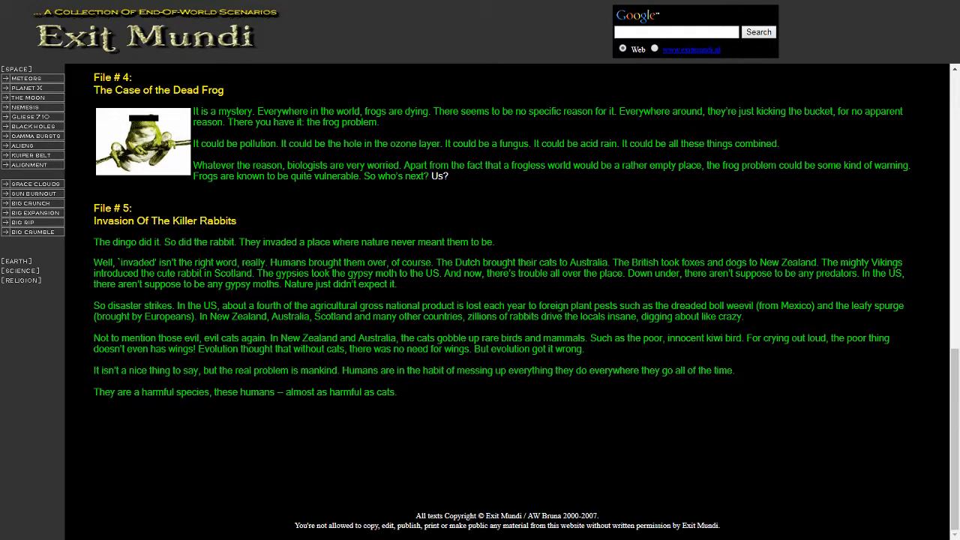
- Select the copyright notice at the page bottom, then scroll back up
{"action": "left_click_drag", "start_coordinate": [416, 516], "coordinate": [664, 525]}
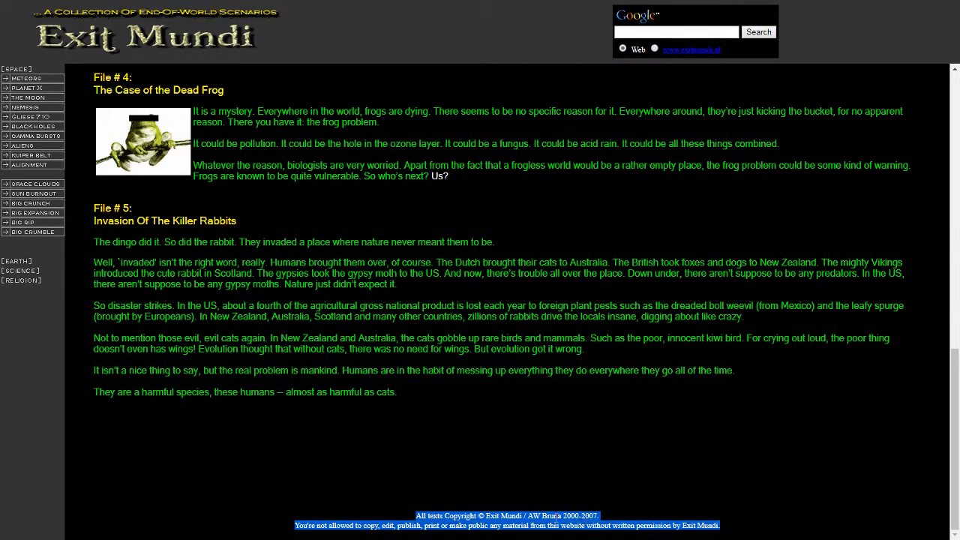
{"action": "mouse_move", "coordinate": [647, 477]}
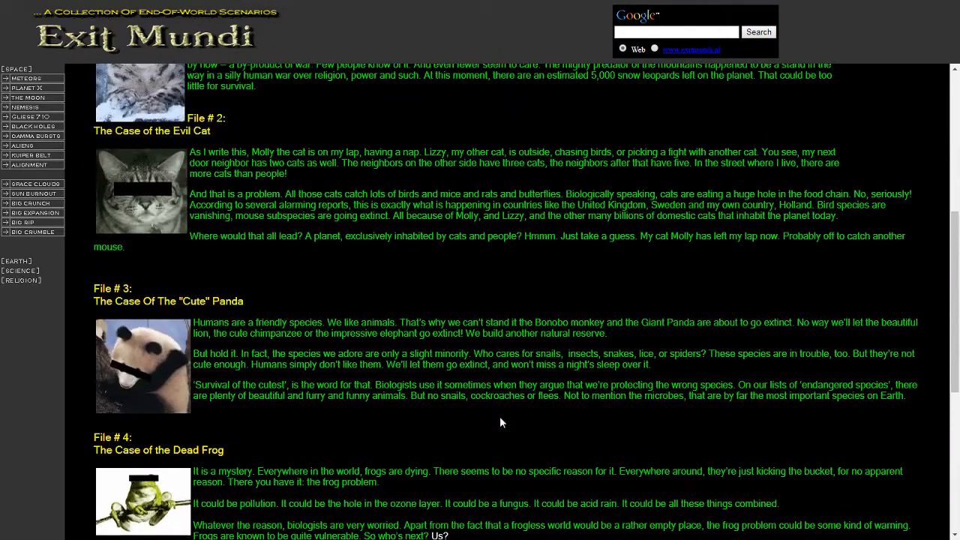
{"action": "scroll", "scroll_direction": "up", "scroll_amount": 3}
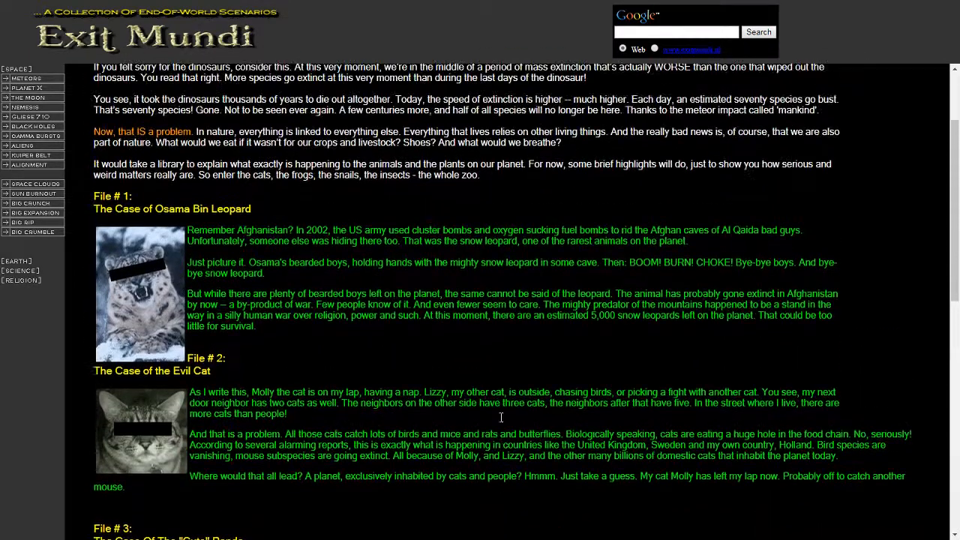
{"action": "scroll", "scroll_direction": "down", "scroll_amount": 3}
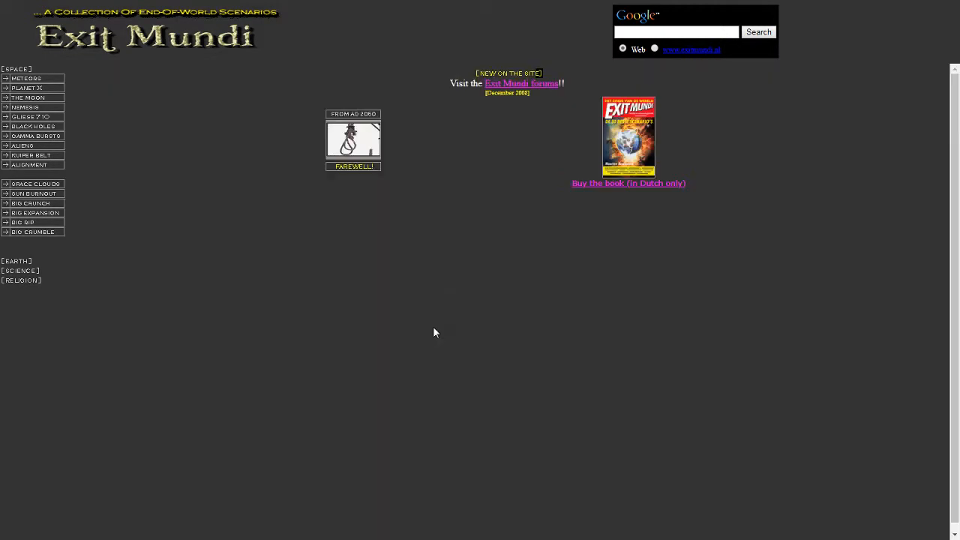
- Scroll down the home page toward the Religion thumbnails
{"action": "scroll", "scroll_direction": "down", "scroll_amount": 3}
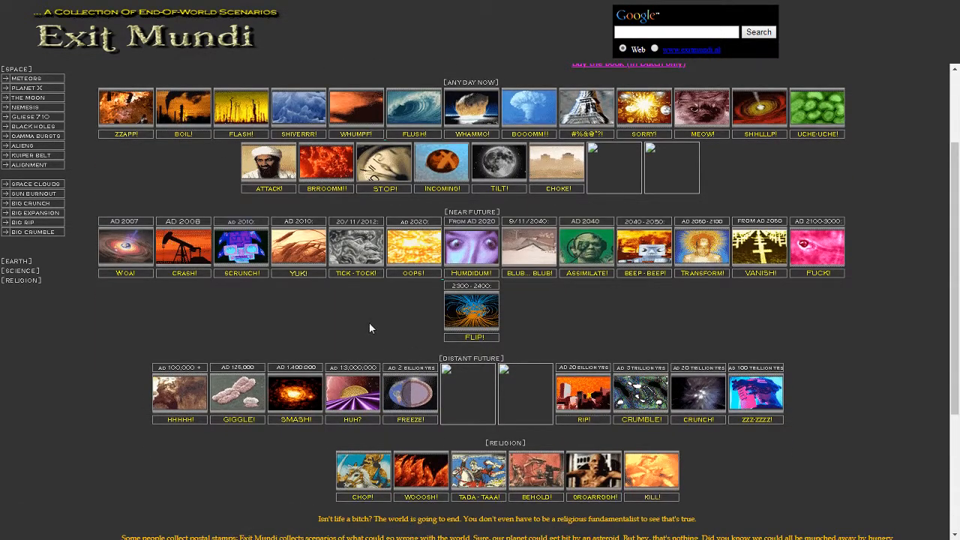
{"action": "scroll", "scroll_direction": "down", "scroll_amount": 3}
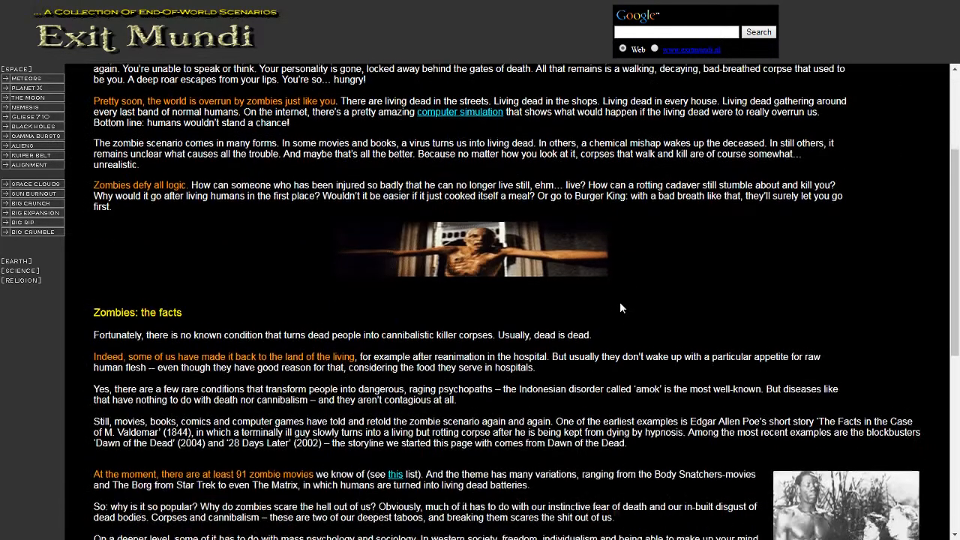
{"action": "scroll", "scroll_direction": "down", "scroll_amount": 3}
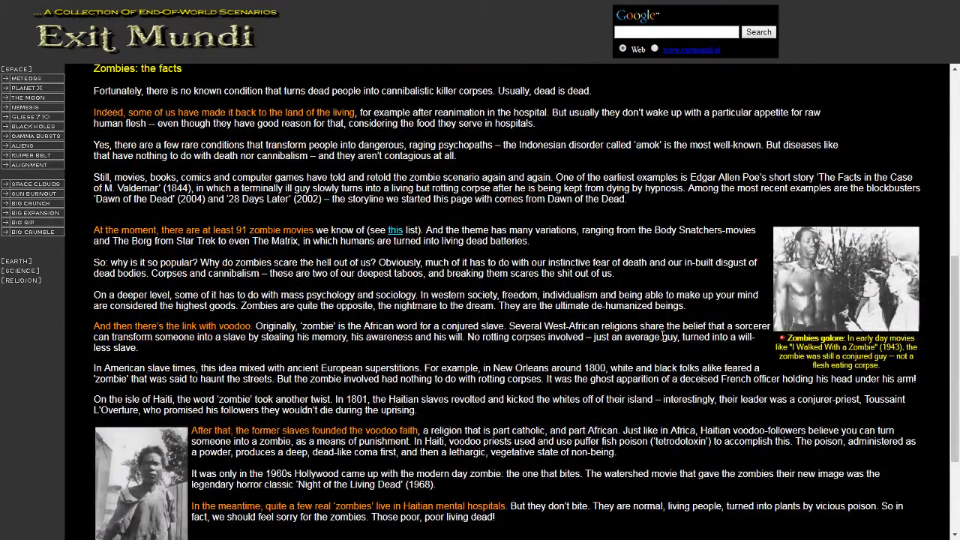
{"action": "scroll", "scroll_direction": "down", "scroll_amount": 3}
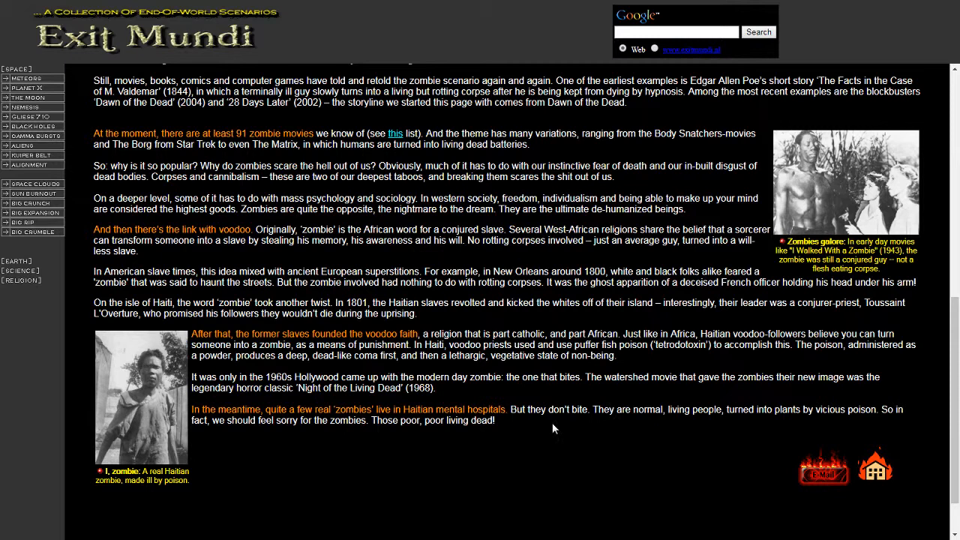
{"action": "mouse_move", "coordinate": [546, 421]}
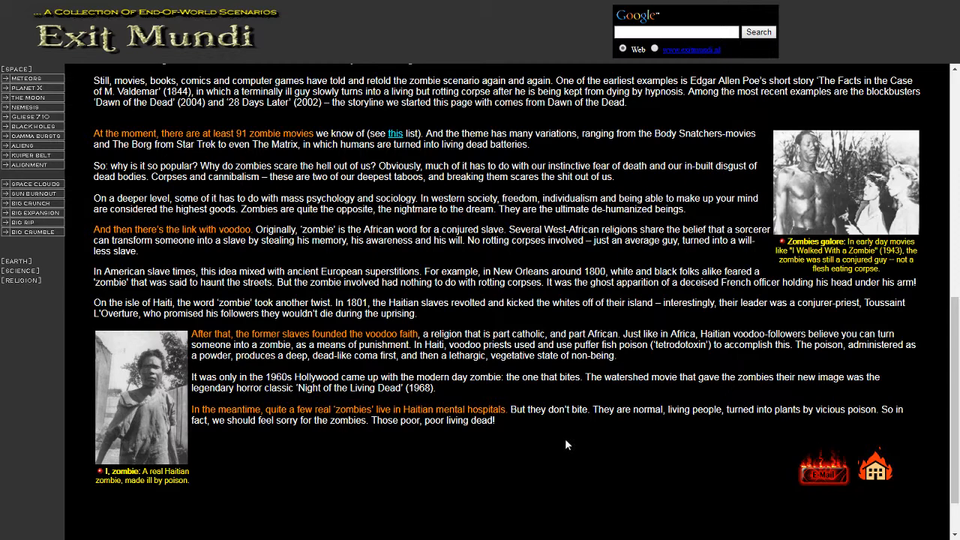
{"action": "mouse_move", "coordinate": [577, 451]}
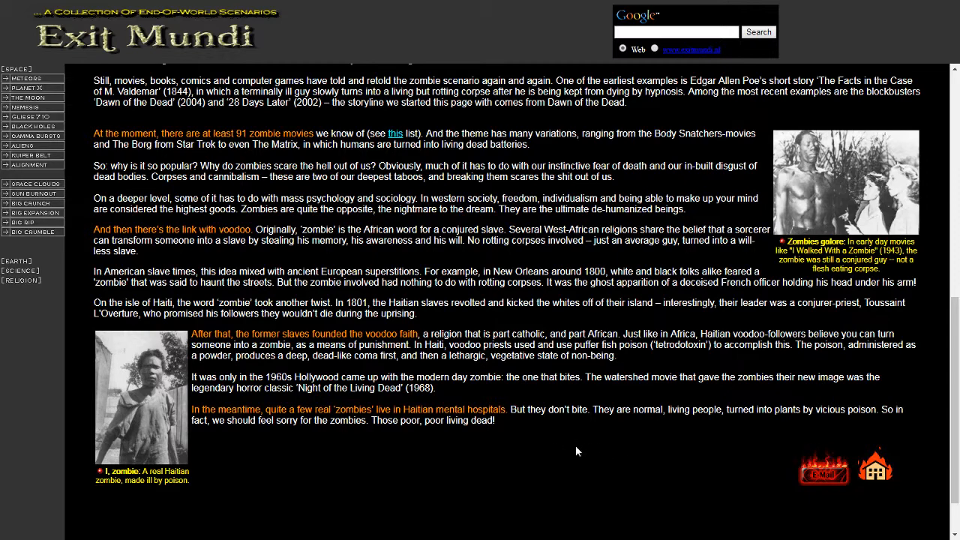
{"action": "scroll", "scroll_direction": "up", "scroll_amount": 3}
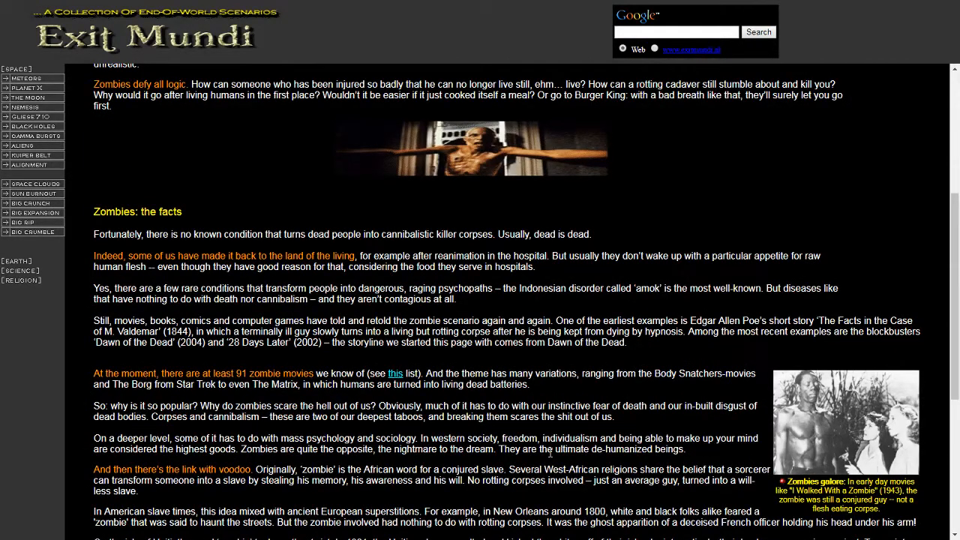
{"action": "scroll", "scroll_direction": "up", "scroll_amount": 3}
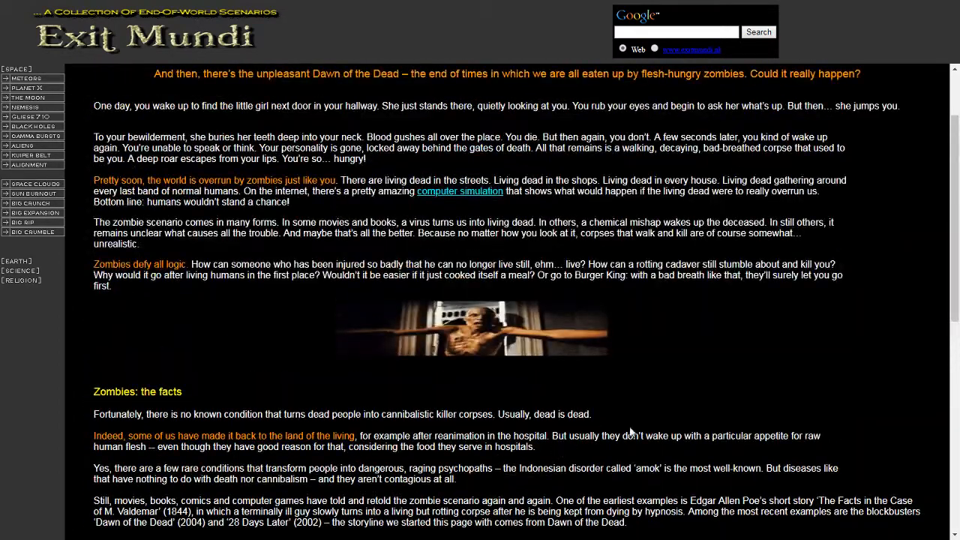
{"action": "scroll", "scroll_direction": "up", "scroll_amount": 3}
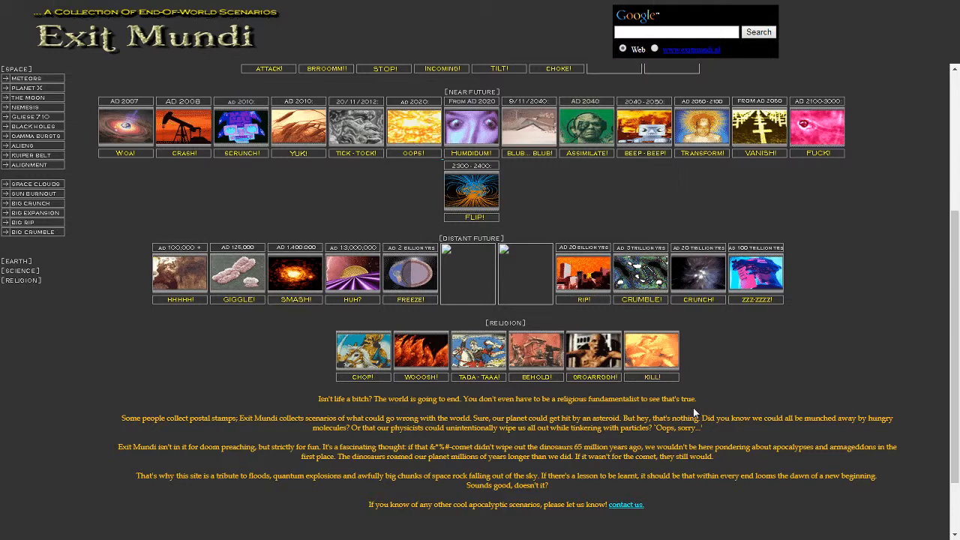
{"action": "mouse_move", "coordinate": [757, 381]}
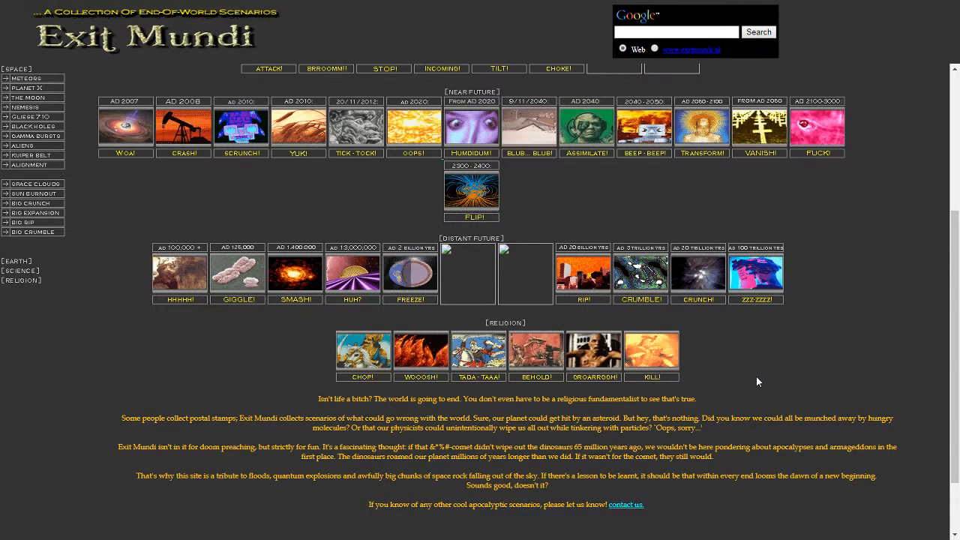
{"action": "mouse_move", "coordinate": [525, 304]}
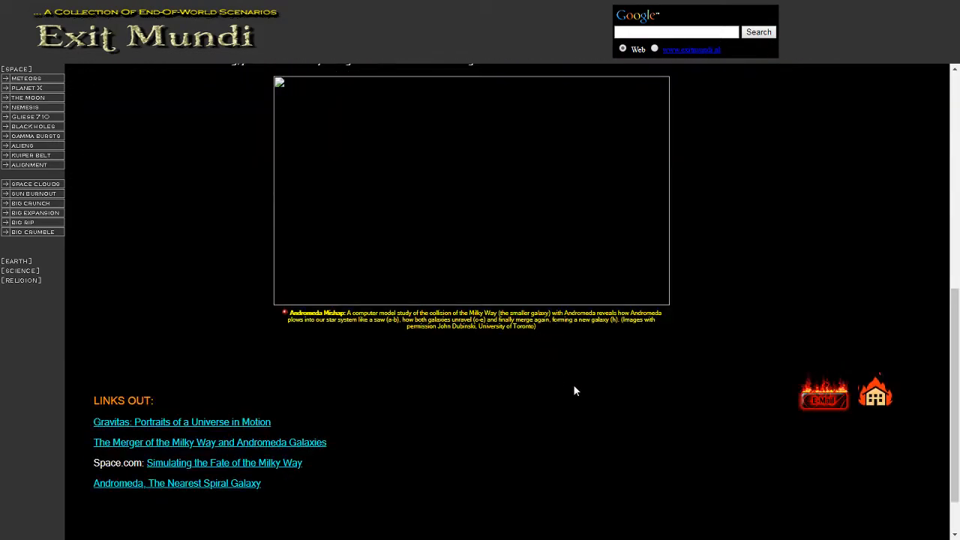
- Scroll back up on the Andromeda collision page
{"action": "scroll", "scroll_direction": "up", "scroll_amount": 3}
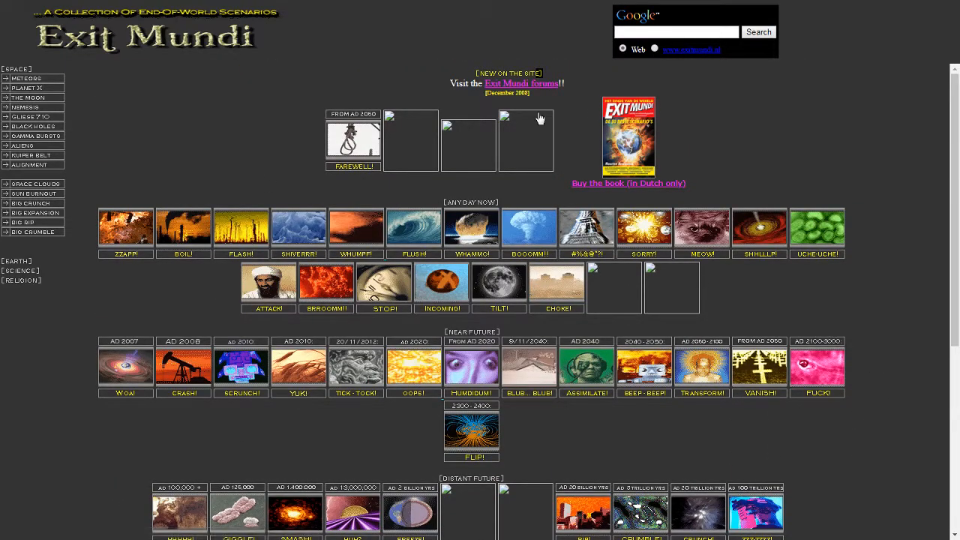
- Scroll down the Exit Mundi home page gallery
{"action": "scroll", "scroll_direction": "down", "scroll_amount": 3}
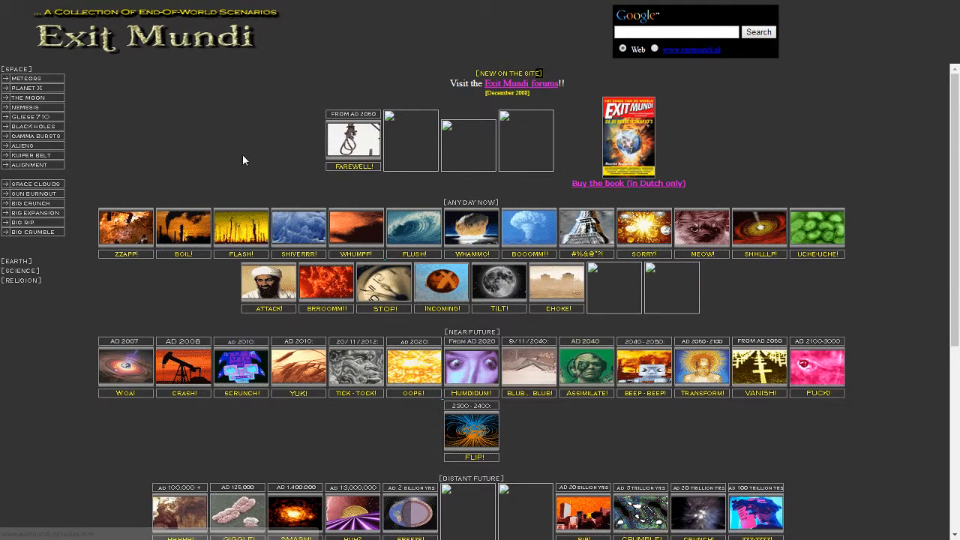
{"action": "mouse_move", "coordinate": [147, 239]}
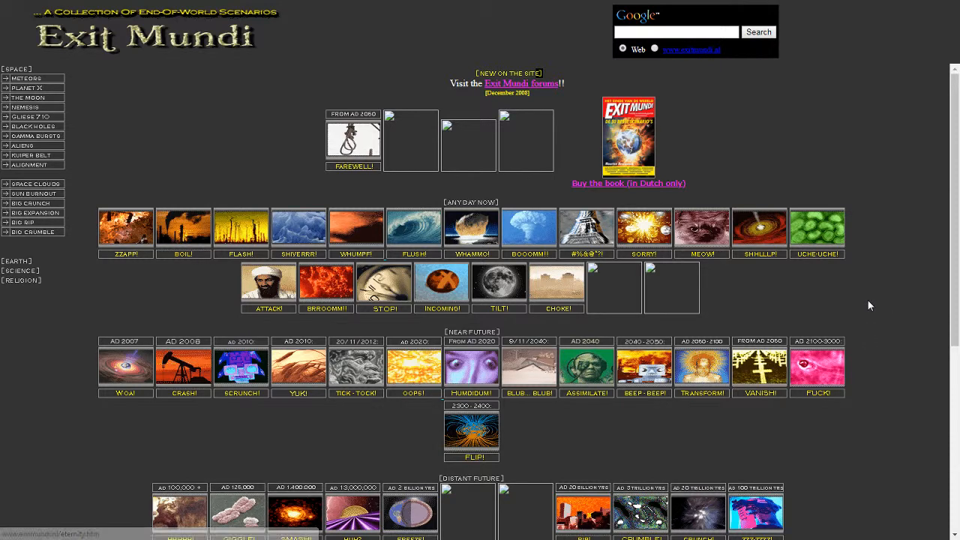
{"action": "mouse_move", "coordinate": [865, 303]}
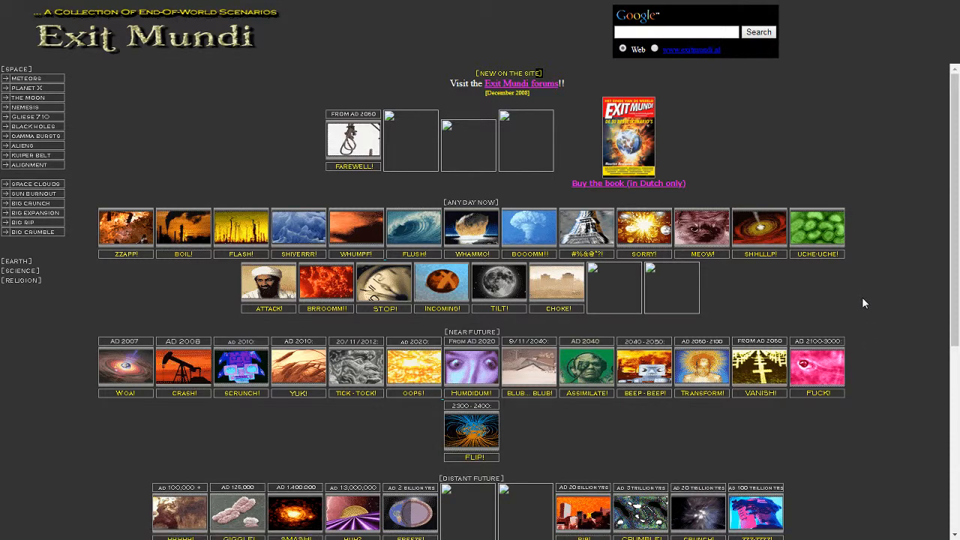
{"action": "mouse_move", "coordinate": [264, 103]}
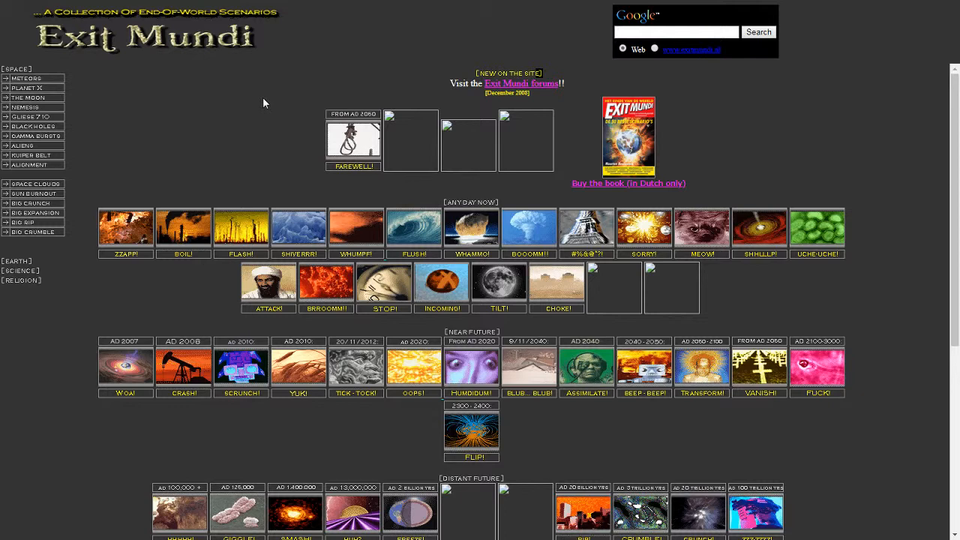
{"action": "mouse_move", "coordinate": [225, 144]}
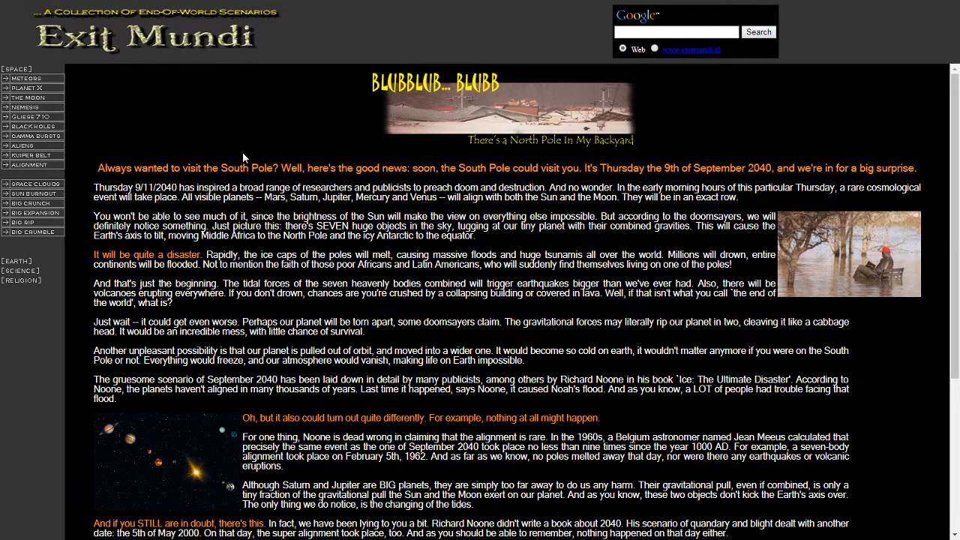
- Scroll through the BLUB... BLUB! 2040 planetary alignment article to its conclusion
{"action": "scroll", "scroll_direction": "down", "scroll_amount": 3}
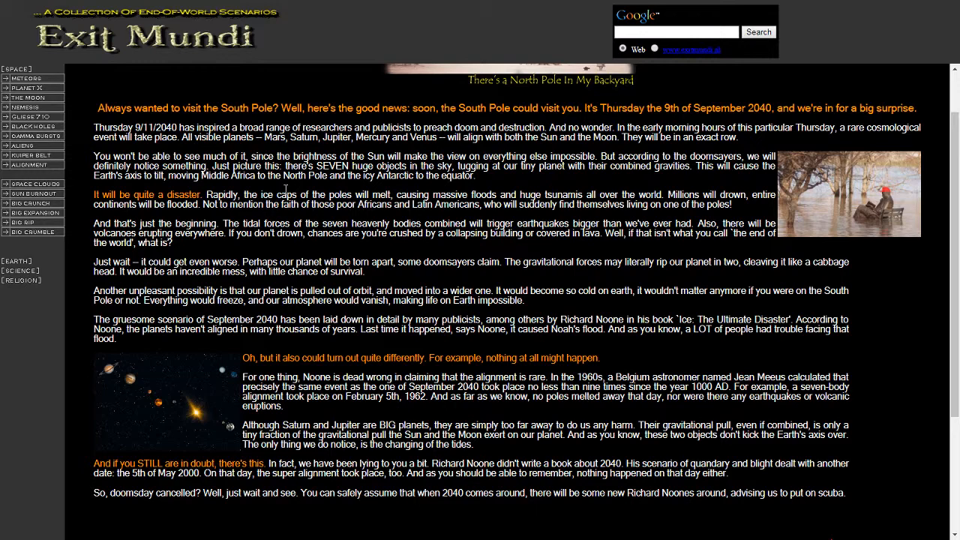
{"action": "scroll", "scroll_direction": "down", "scroll_amount": 3}
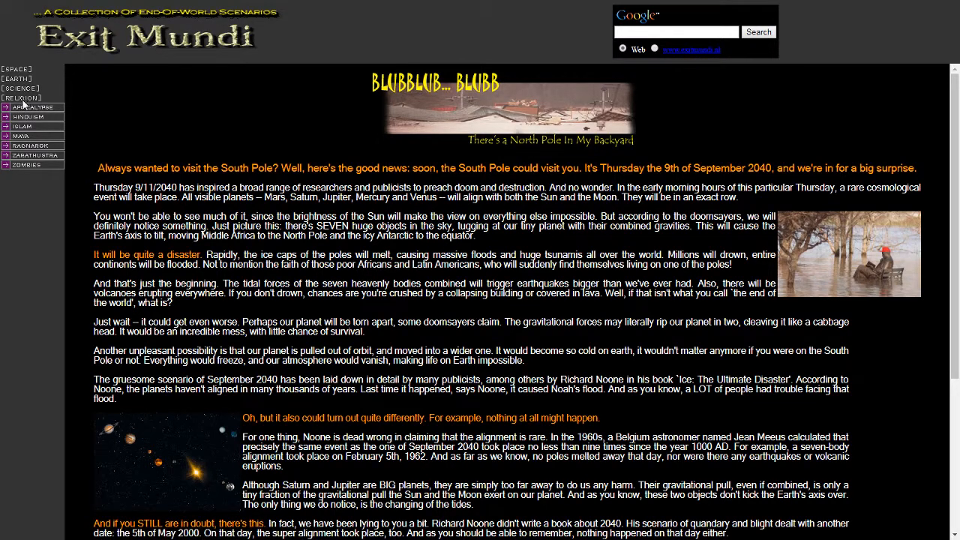
- Visit Apocalypse, open the Hinduism Kalki page, and expand the Earth and Space lists
{"action": "left_click", "coordinate": [33, 107]}
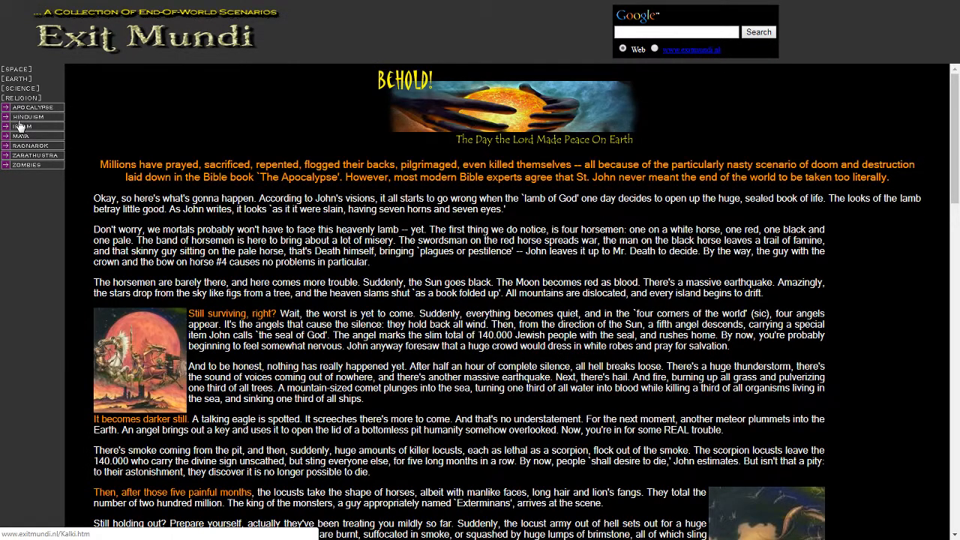
{"action": "left_click", "coordinate": [21, 89]}
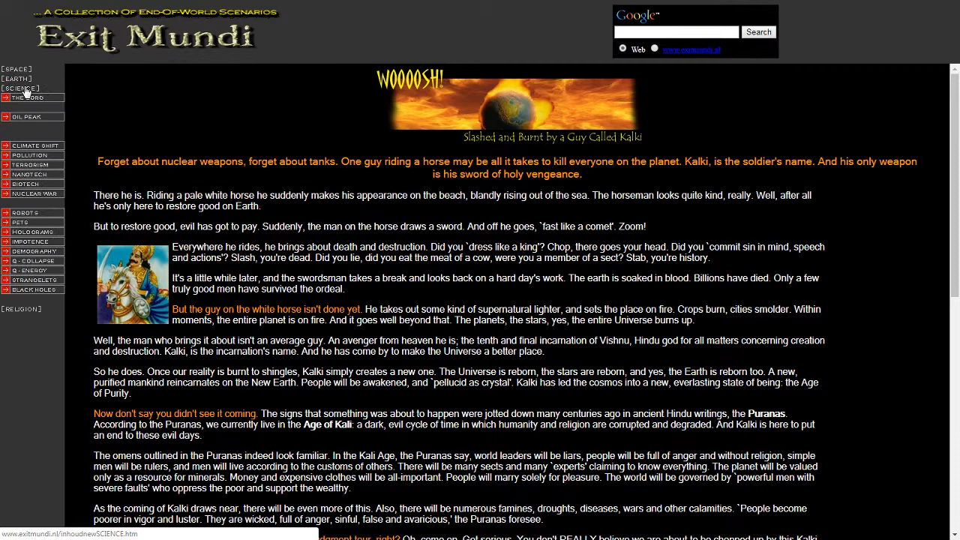
{"action": "left_click", "coordinate": [17, 80]}
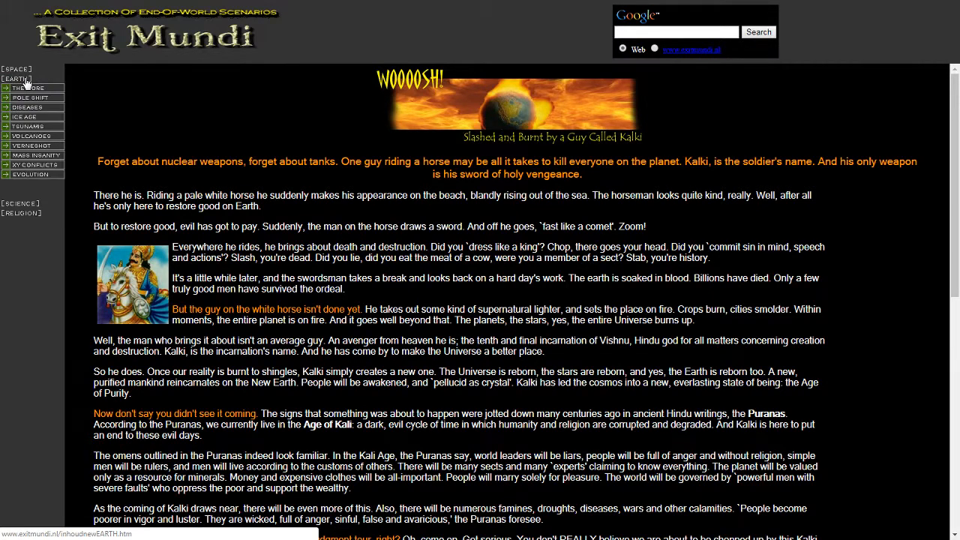
{"action": "left_click", "coordinate": [16, 69]}
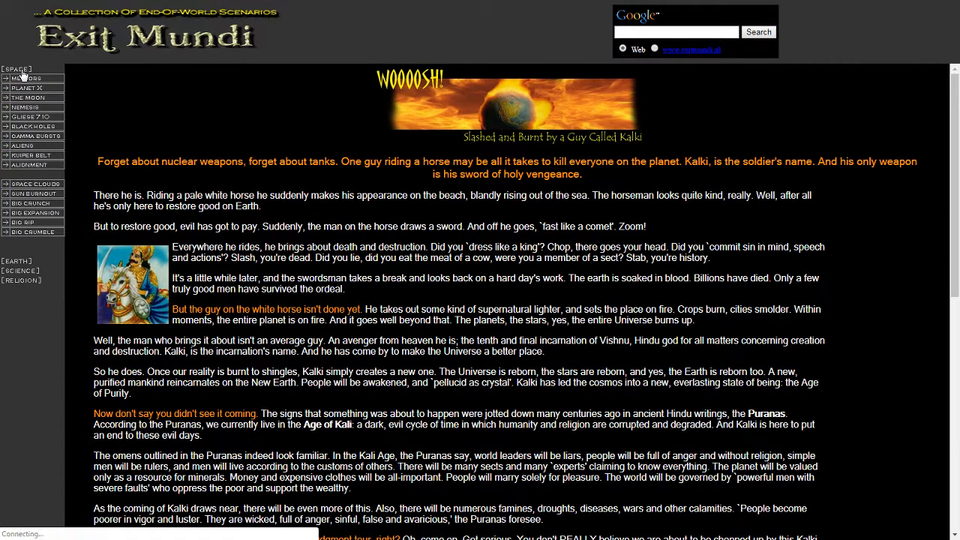
{"action": "mouse_move", "coordinate": [81, 205]}
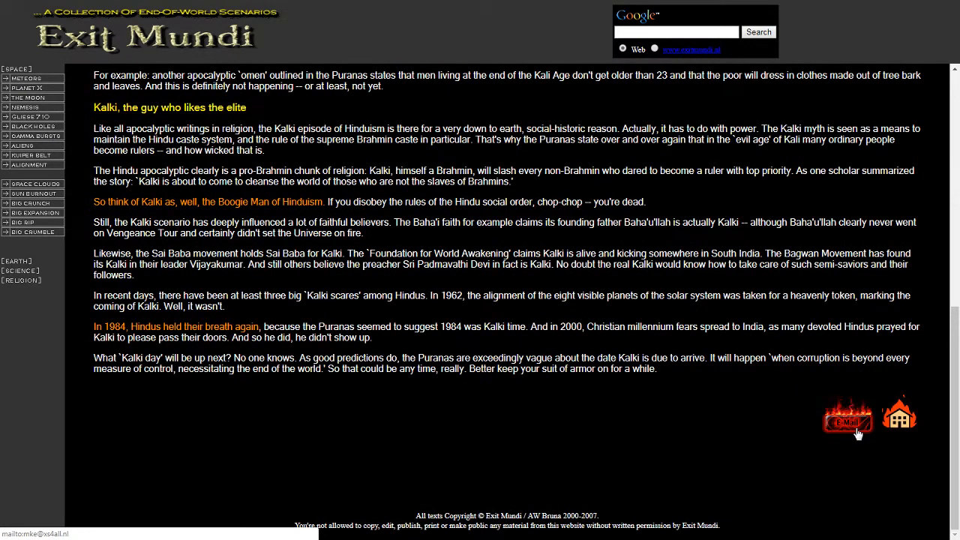
{"action": "mouse_move", "coordinate": [899, 416]}
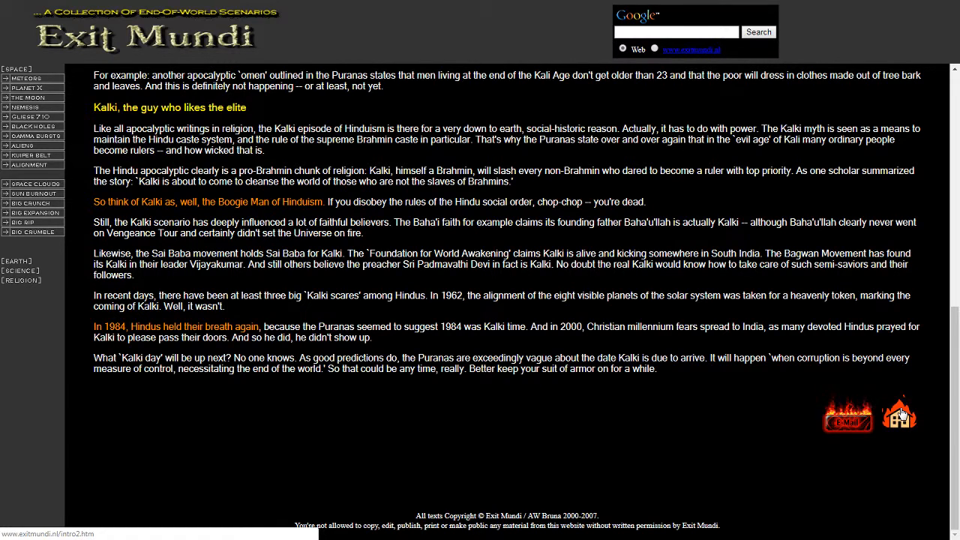
- Return home via the Kalki page's house icon and scroll to the Religion section
{"action": "left_click", "coordinate": [899, 414]}
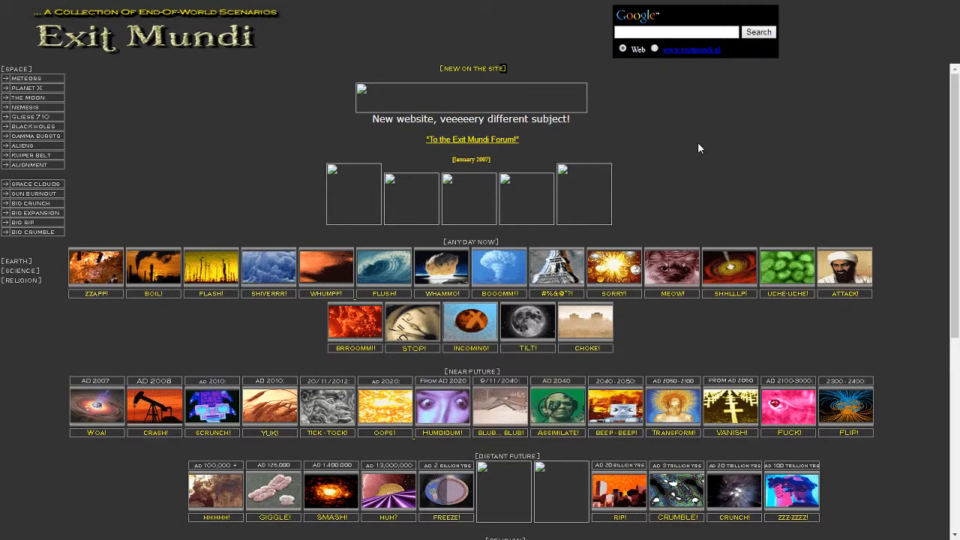
{"action": "mouse_move", "coordinate": [464, 139]}
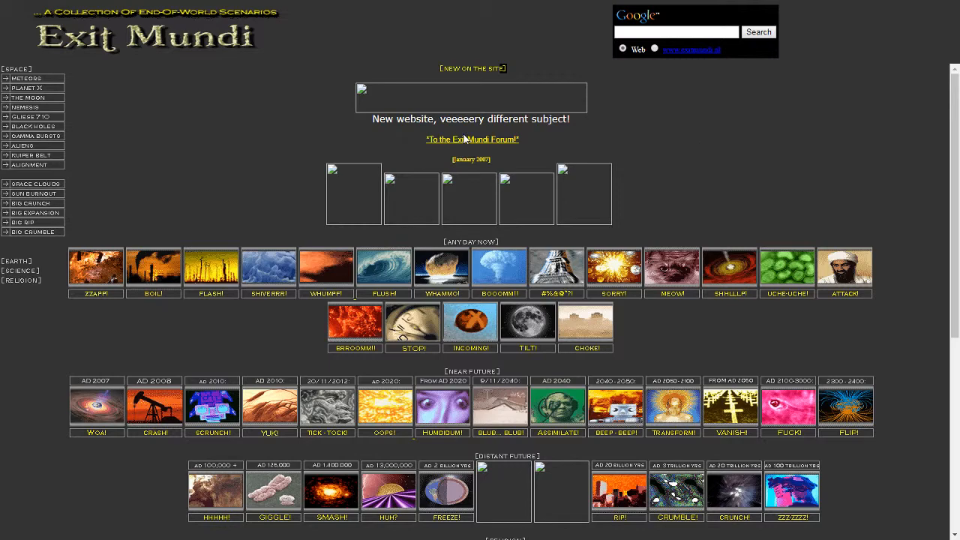
{"action": "mouse_move", "coordinate": [723, 140]}
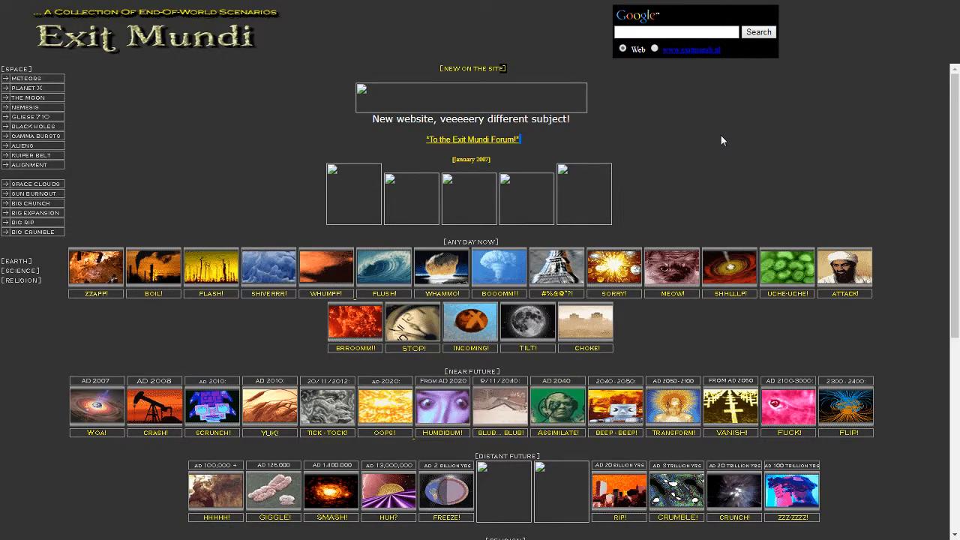
{"action": "scroll", "scroll_direction": "down", "scroll_amount": 3}
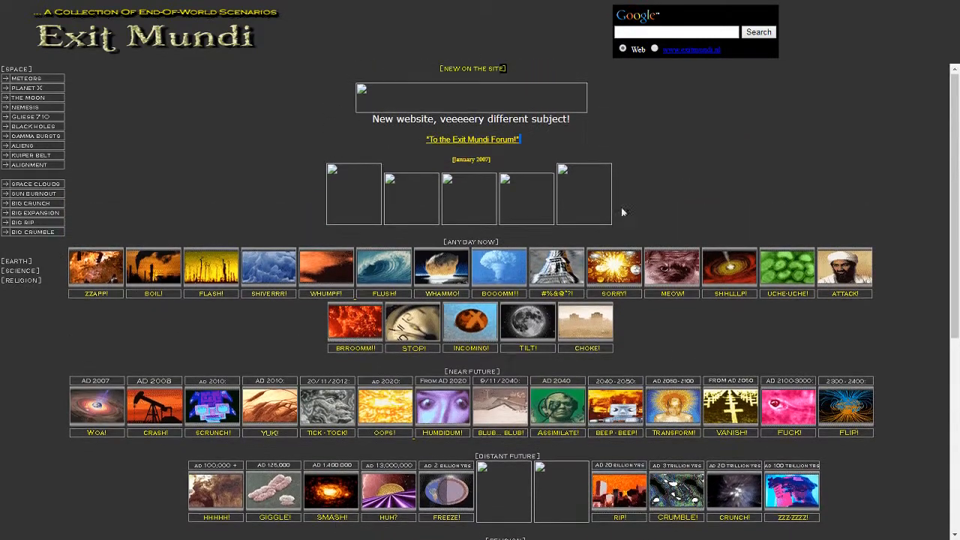
{"action": "mouse_move", "coordinate": [806, 186]}
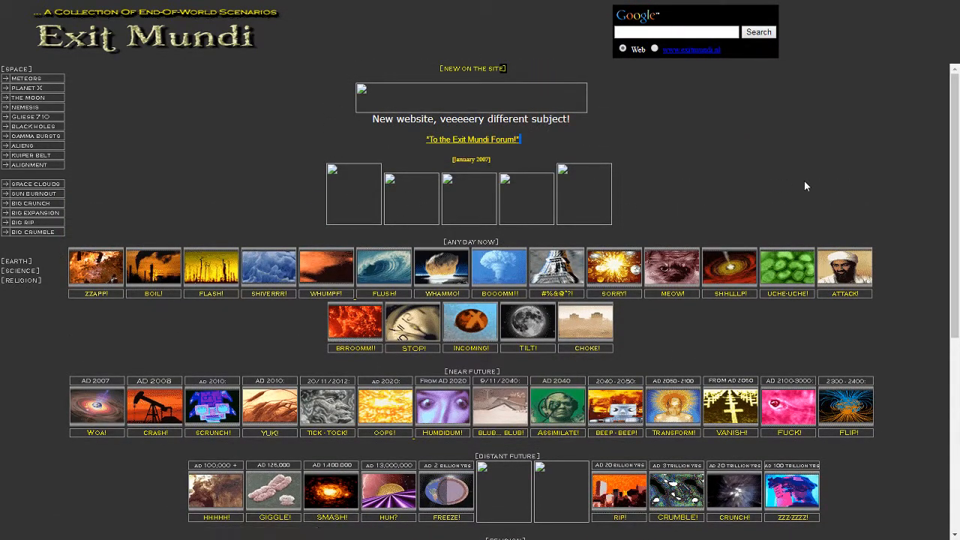
{"action": "mouse_move", "coordinate": [361, 152]}
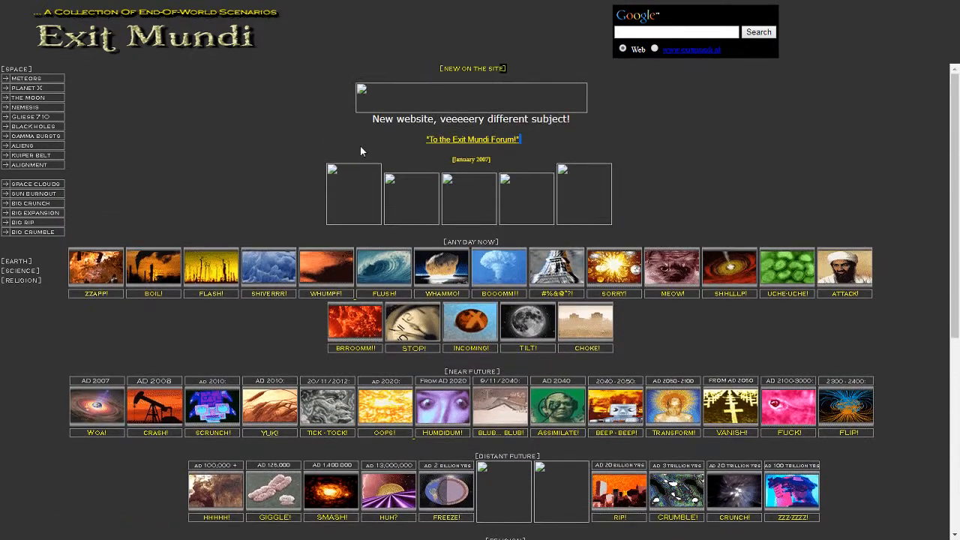
{"action": "mouse_move", "coordinate": [431, 204]}
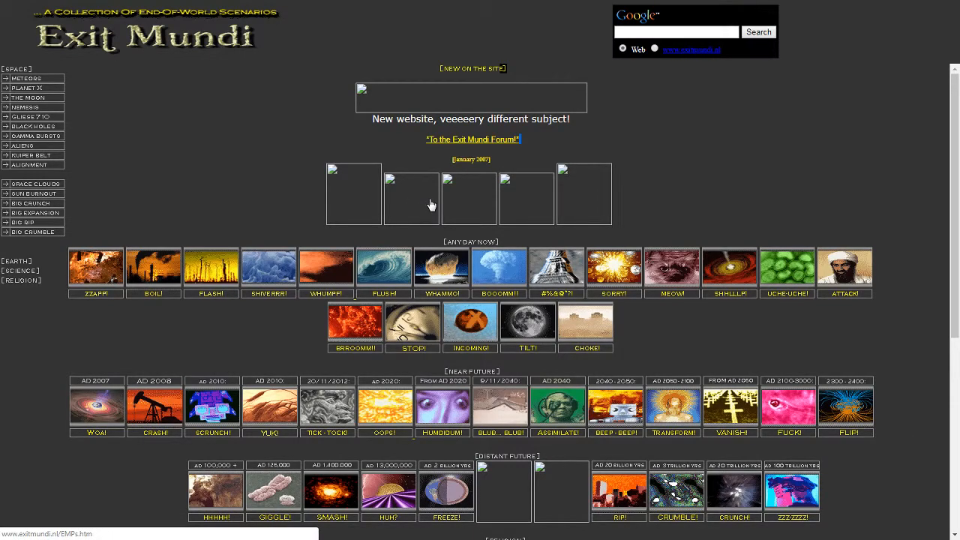
{"action": "scroll", "scroll_direction": "down", "scroll_amount": 3}
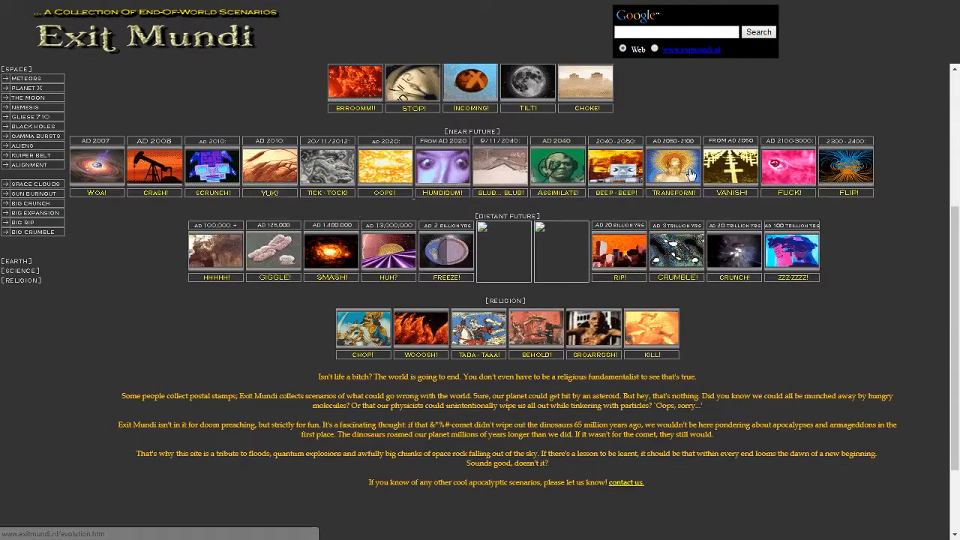